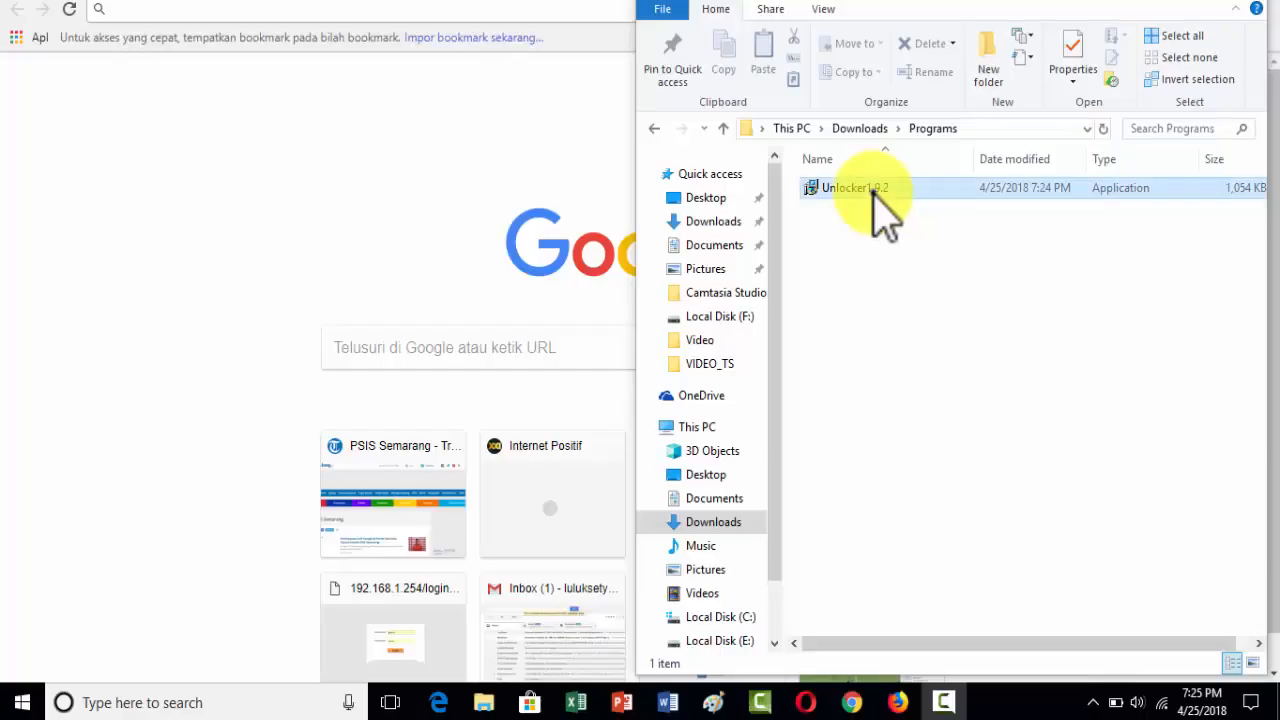
# - Launch the Unlocker 1.9.2 installer and move past the welcome and Delta toolbar pages
pyautogui.click(847, 187)
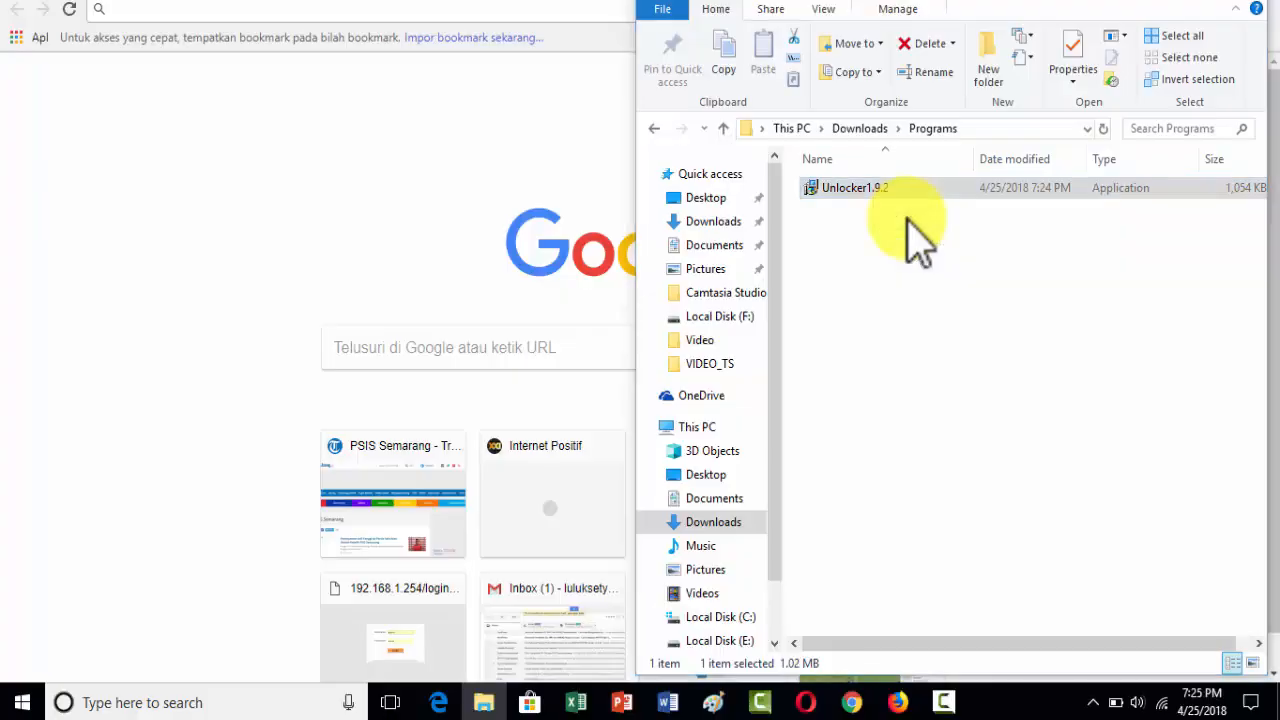
pyautogui.doubleClick(854, 187)
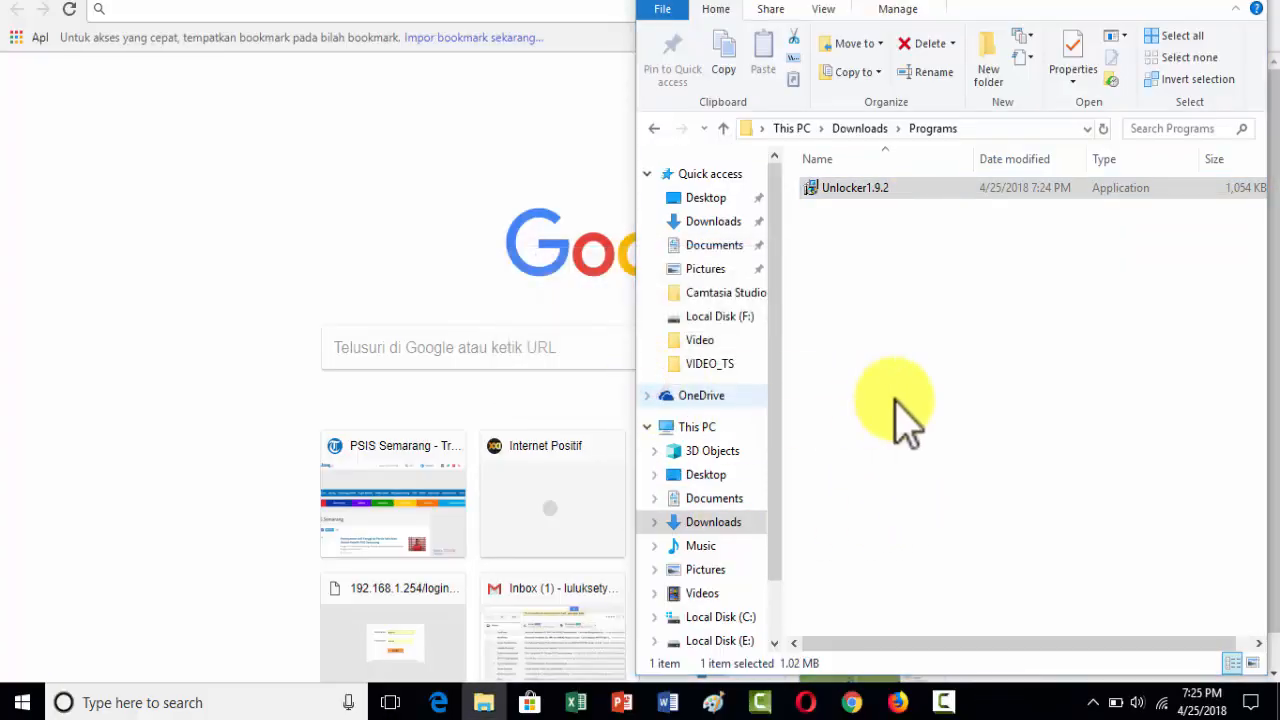
pyautogui.doubleClick(855, 187)
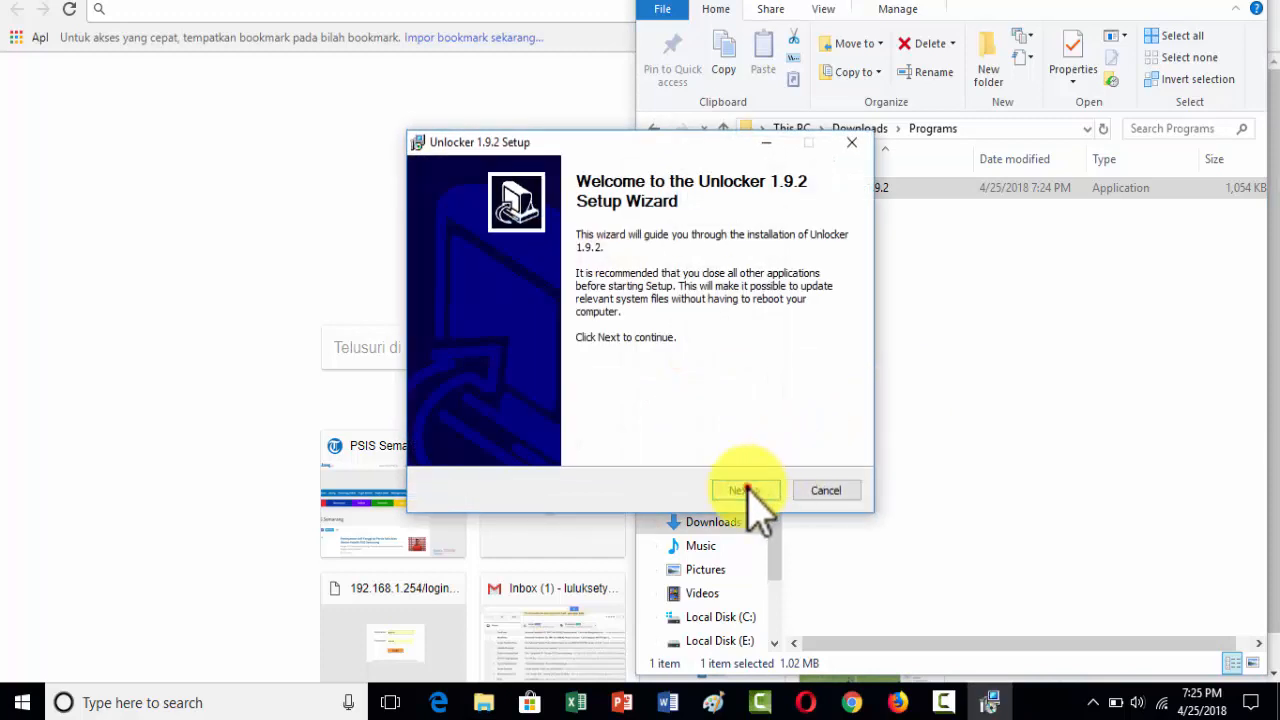
pyautogui.click(744, 490)
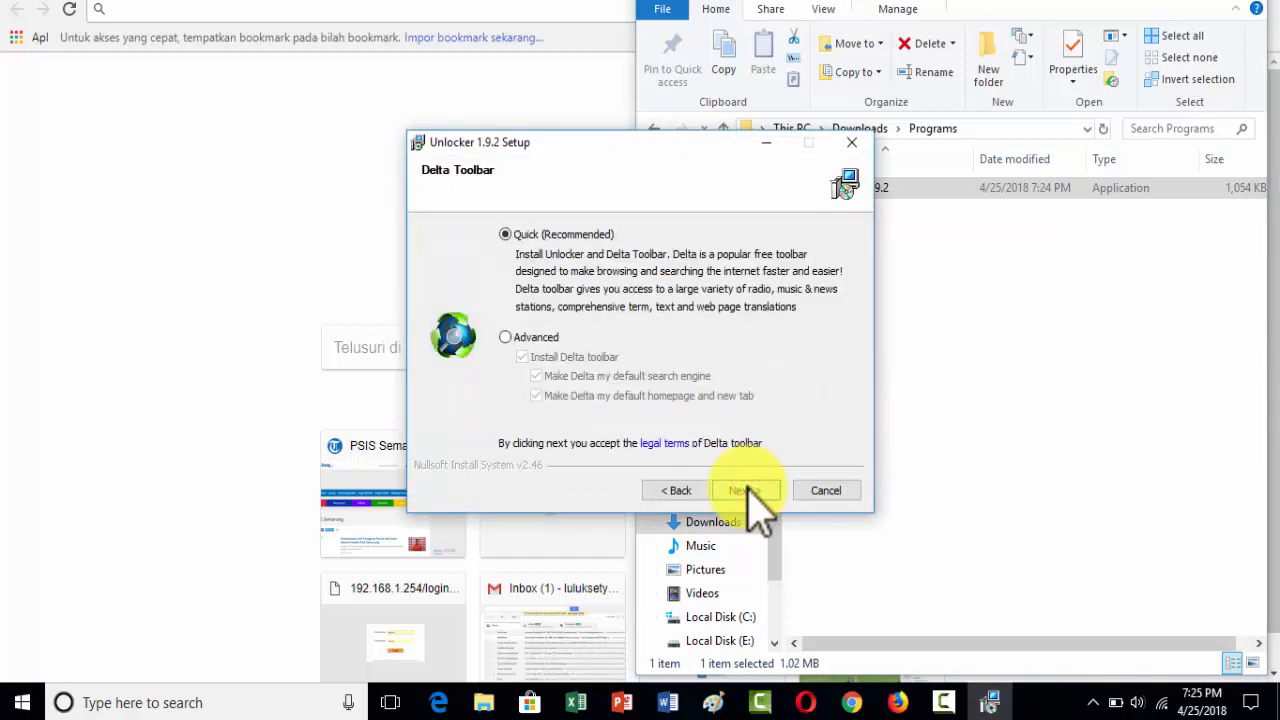
pyautogui.click(742, 490)
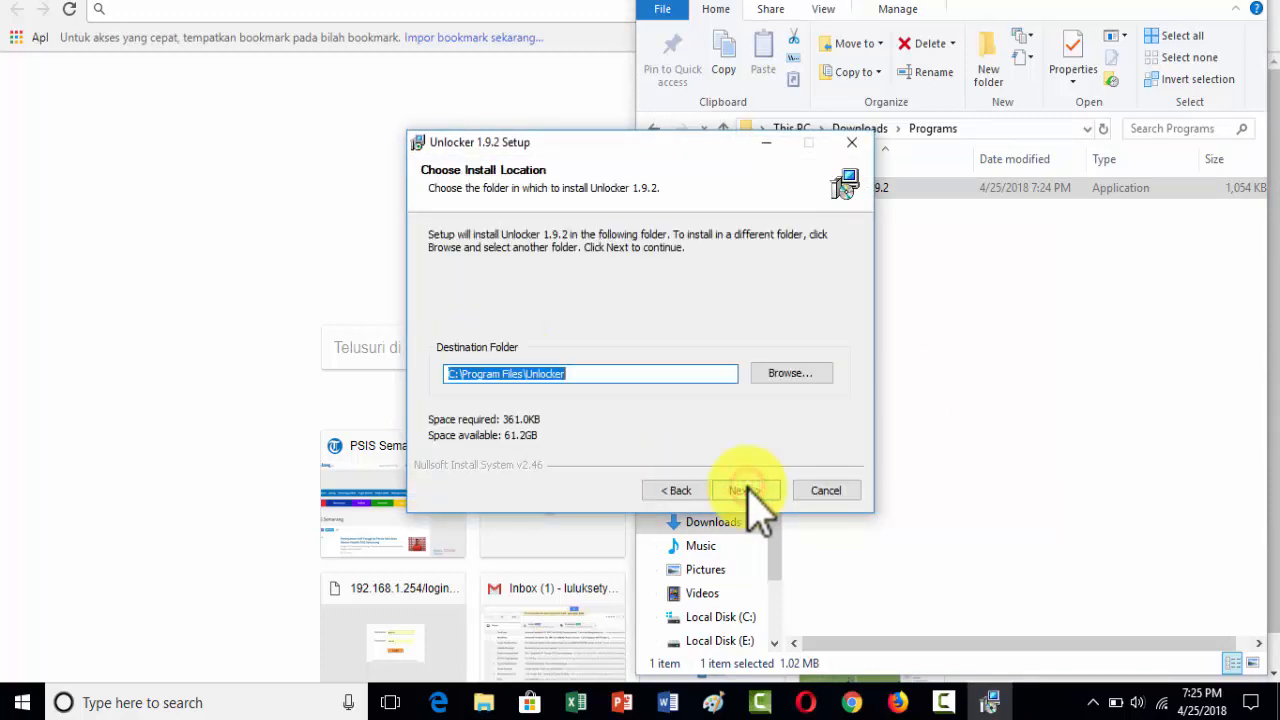
pyautogui.click(743, 490)
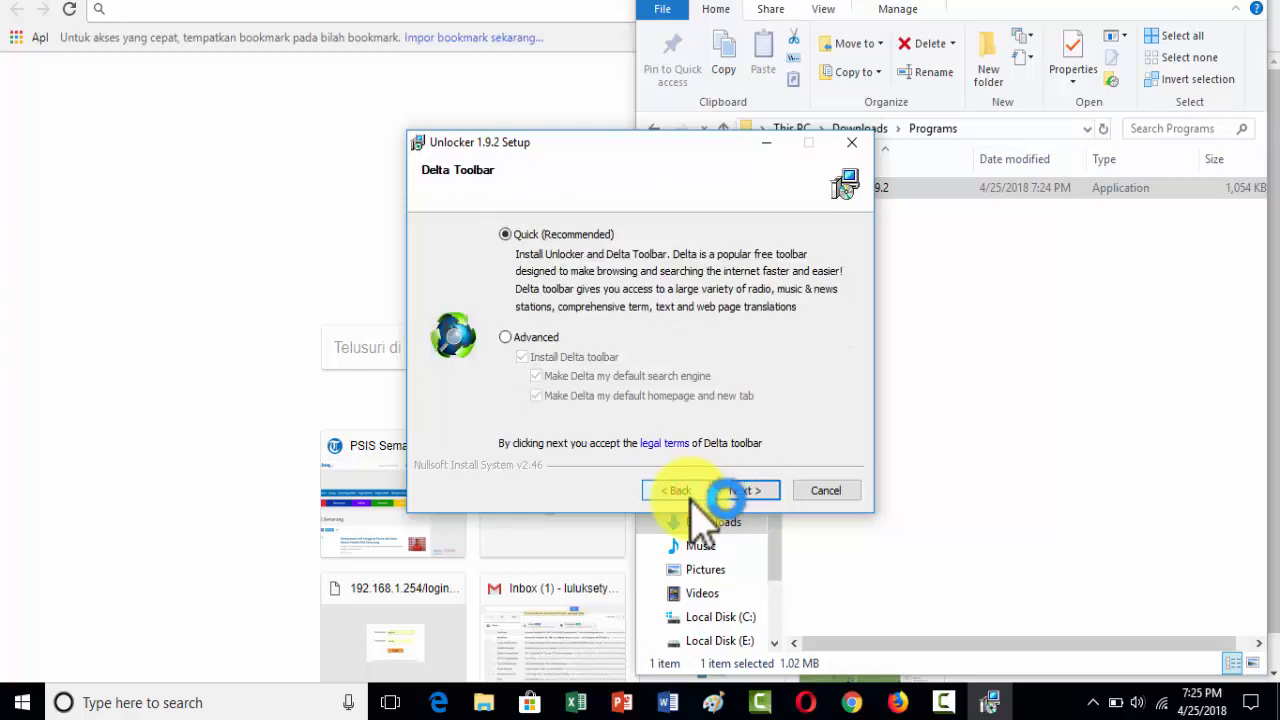
pyautogui.click(745, 490)
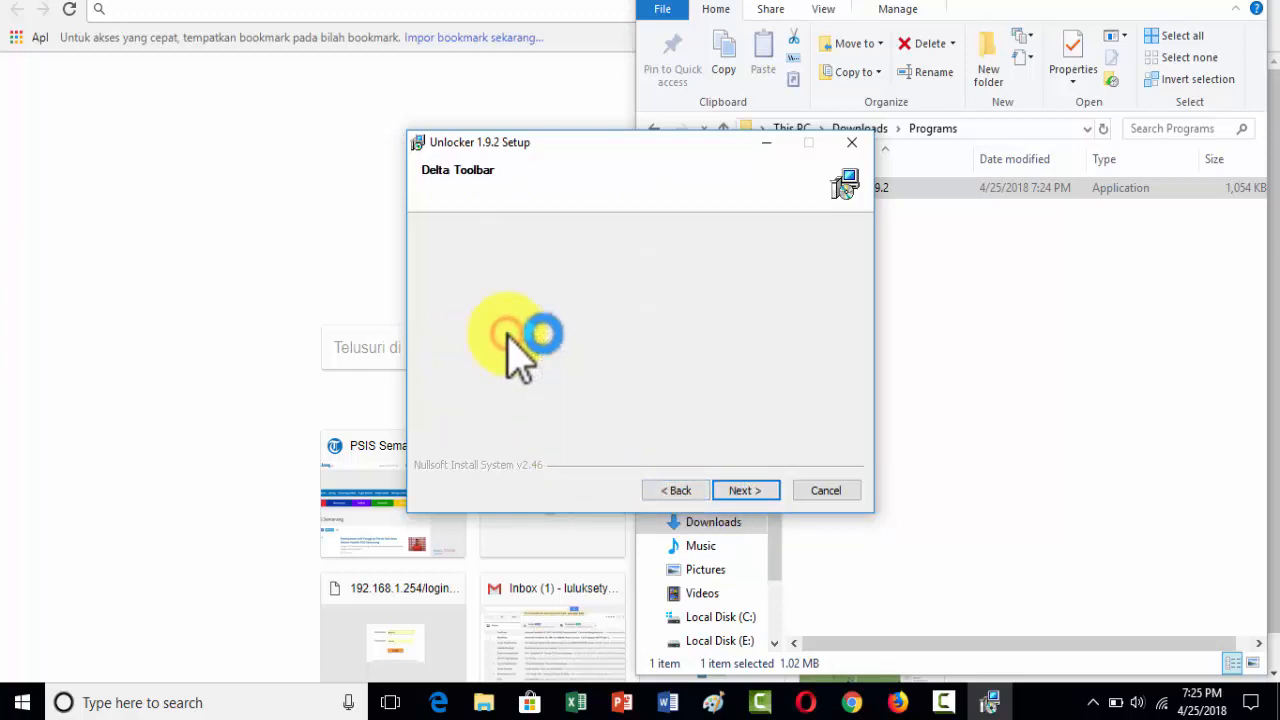
pyautogui.moveTo(545, 385)
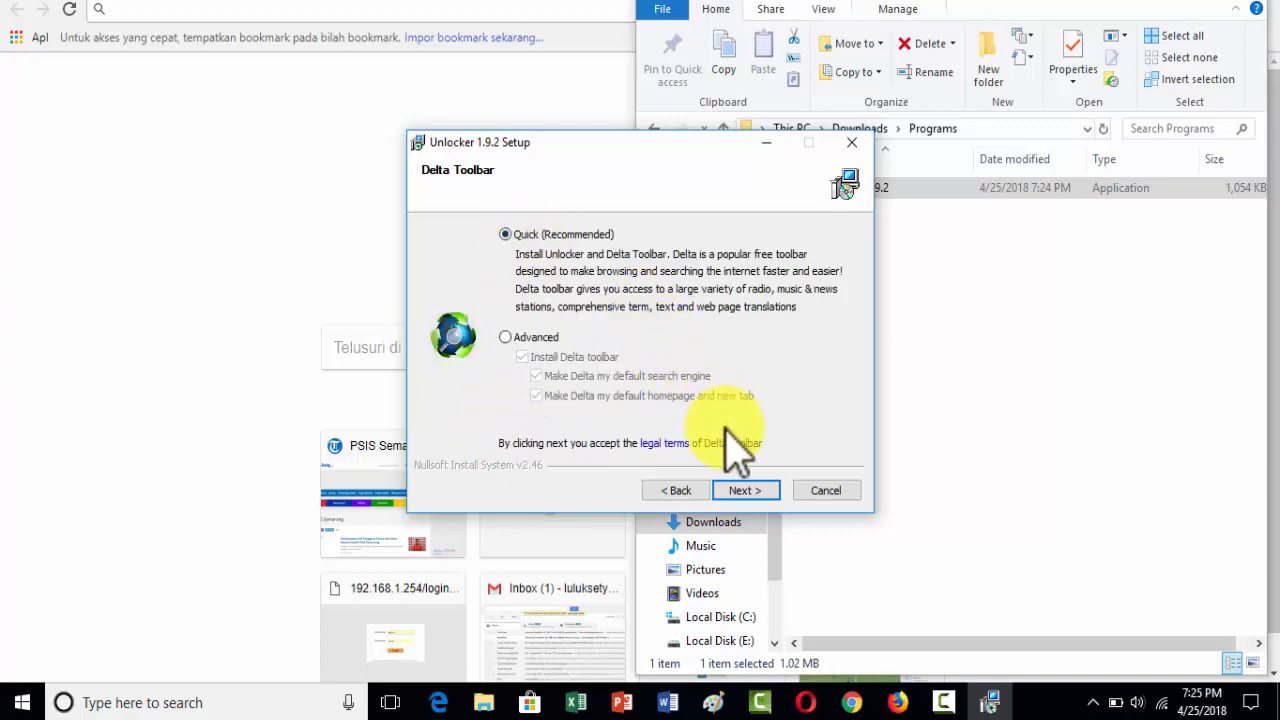
pyautogui.moveTo(745, 490)
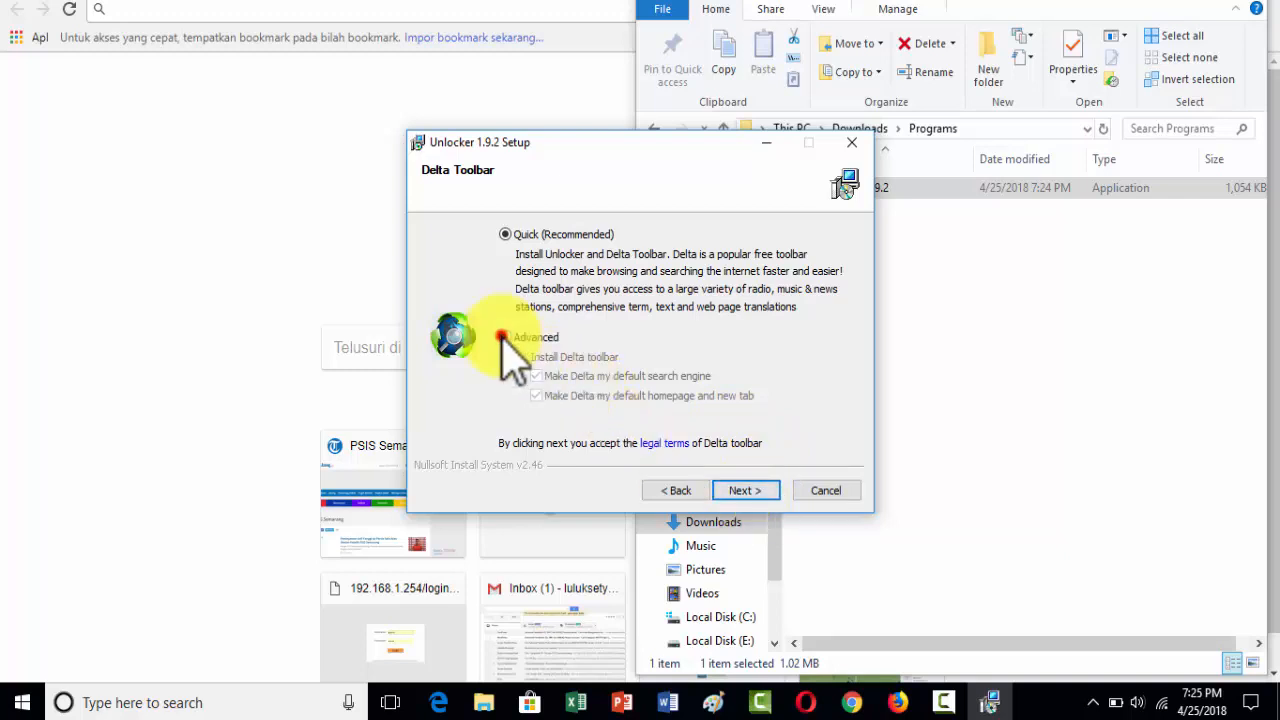
# - Choose Advanced, decline the Delta toolbar, keep C:\Program Files\Unlocker, and install
pyautogui.click(506, 337)
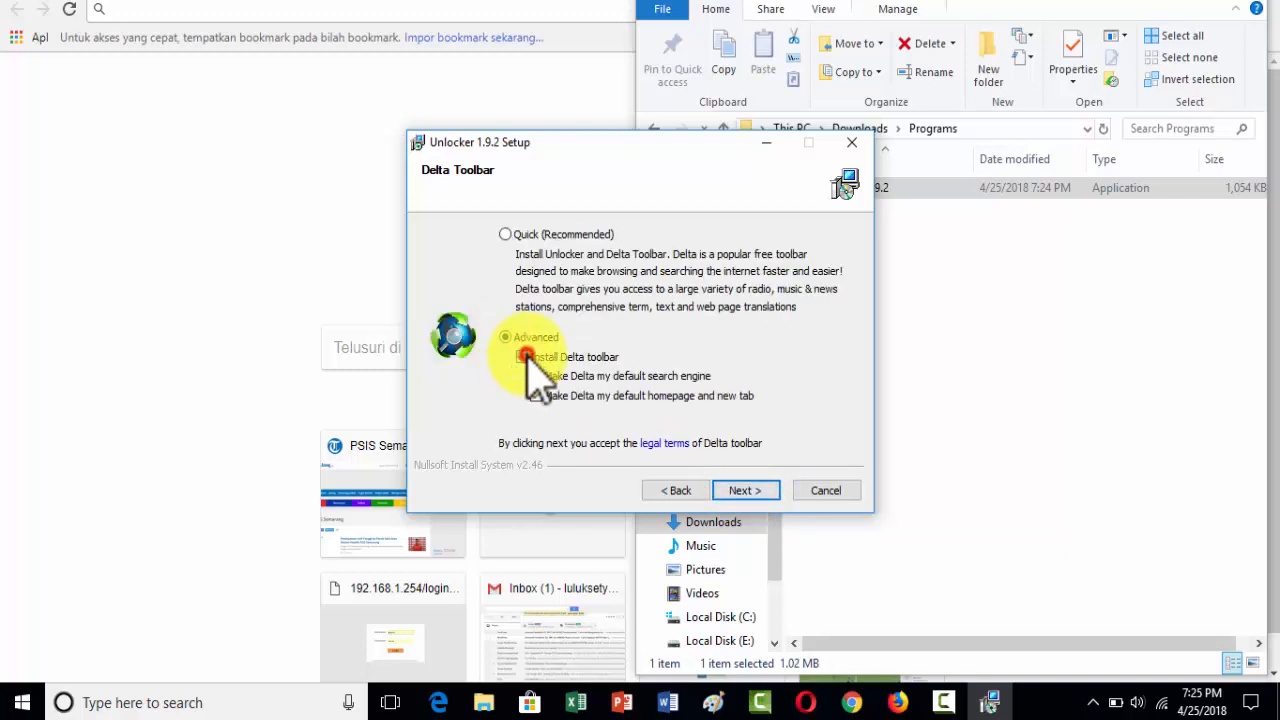
pyautogui.click(745, 490)
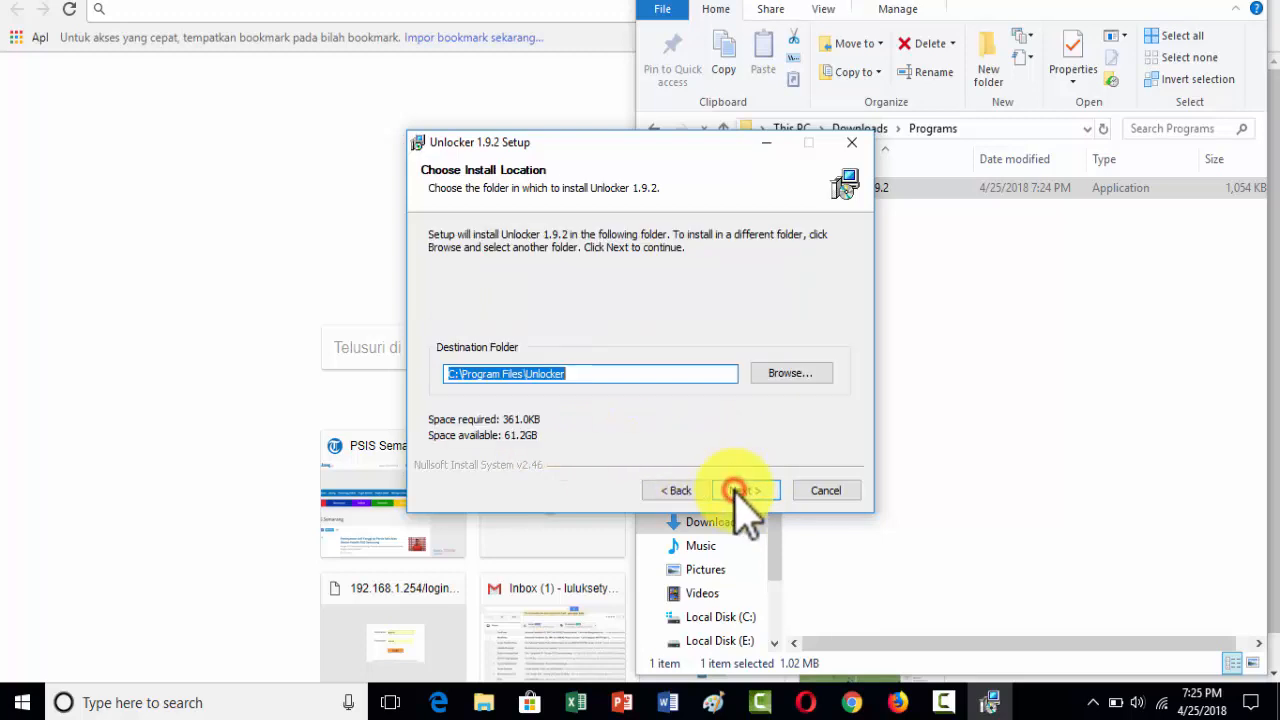
pyautogui.click(740, 490)
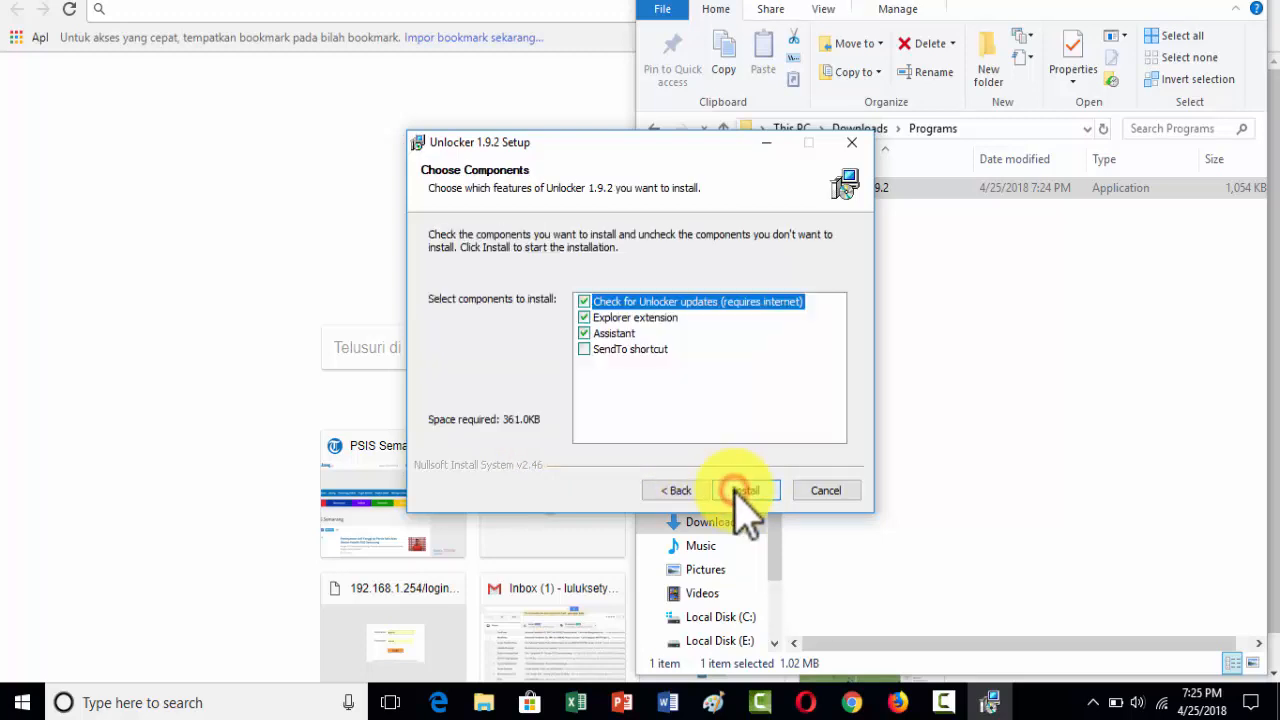
pyautogui.moveTo(630, 390)
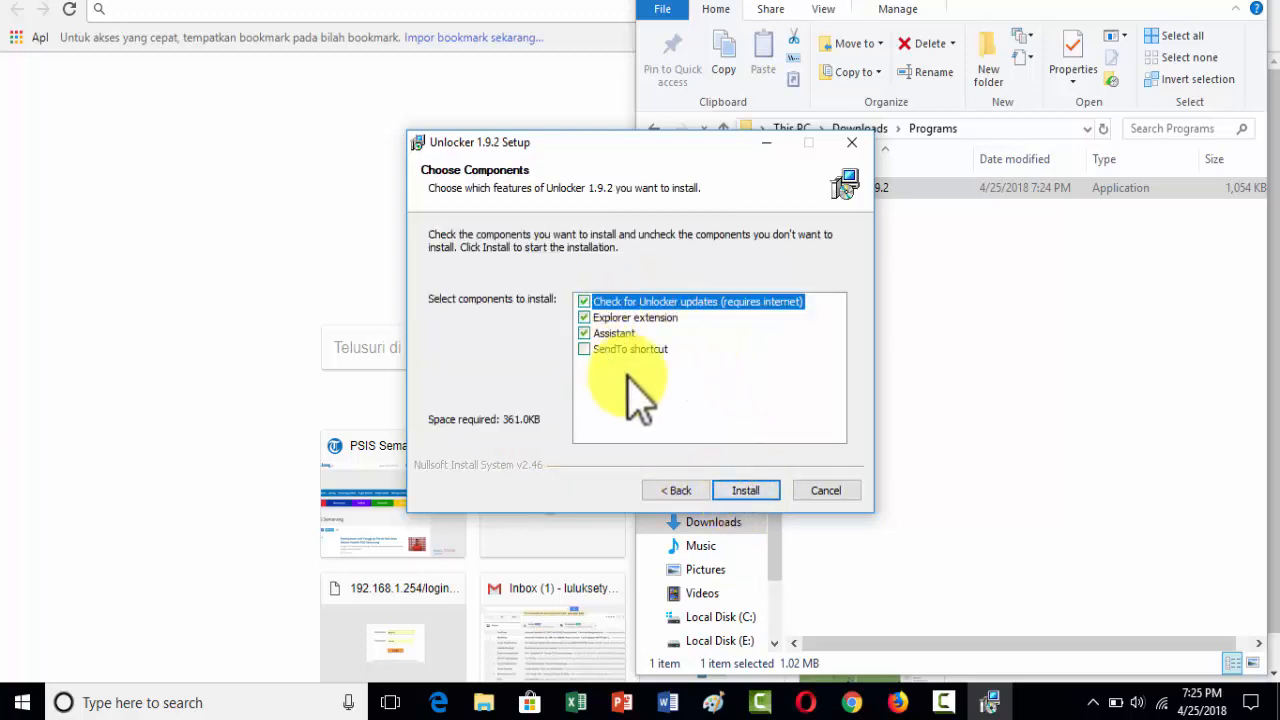
pyautogui.click(745, 490)
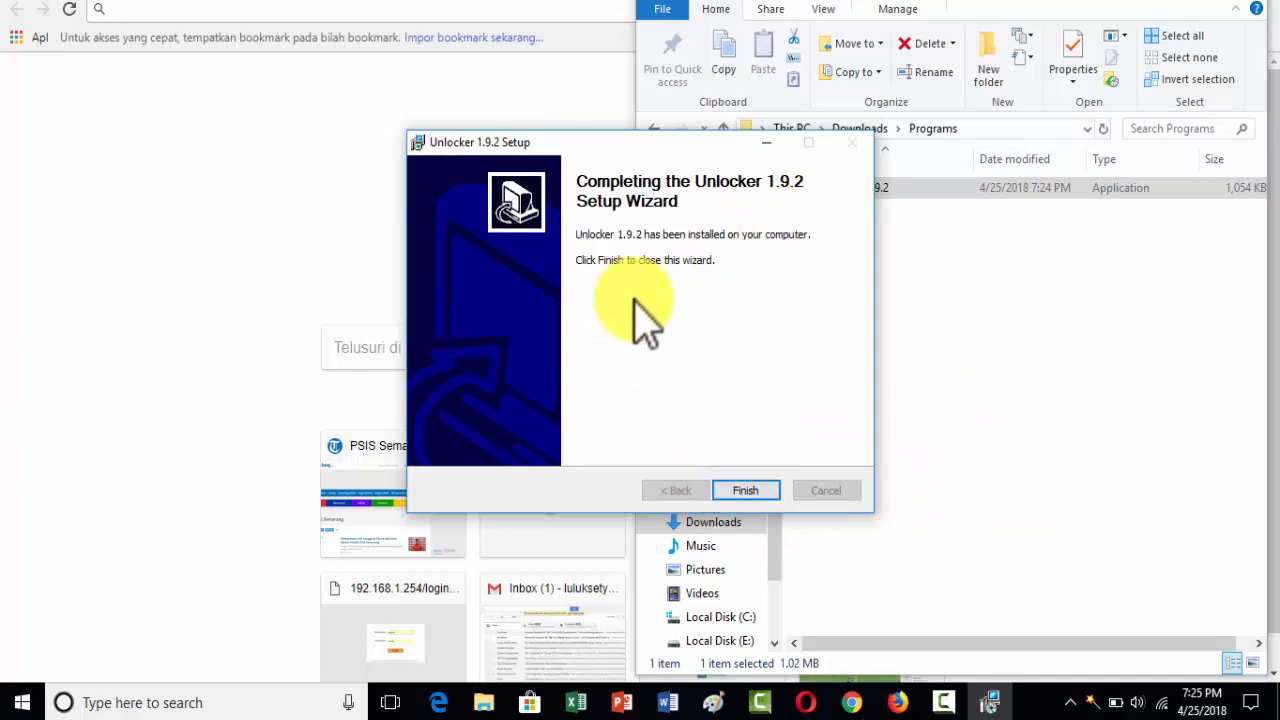
# - Close setup and dismiss Item Not Found errors for the Bruno Silva Hattrick and Perseru Serui folders
pyautogui.click(745, 490)
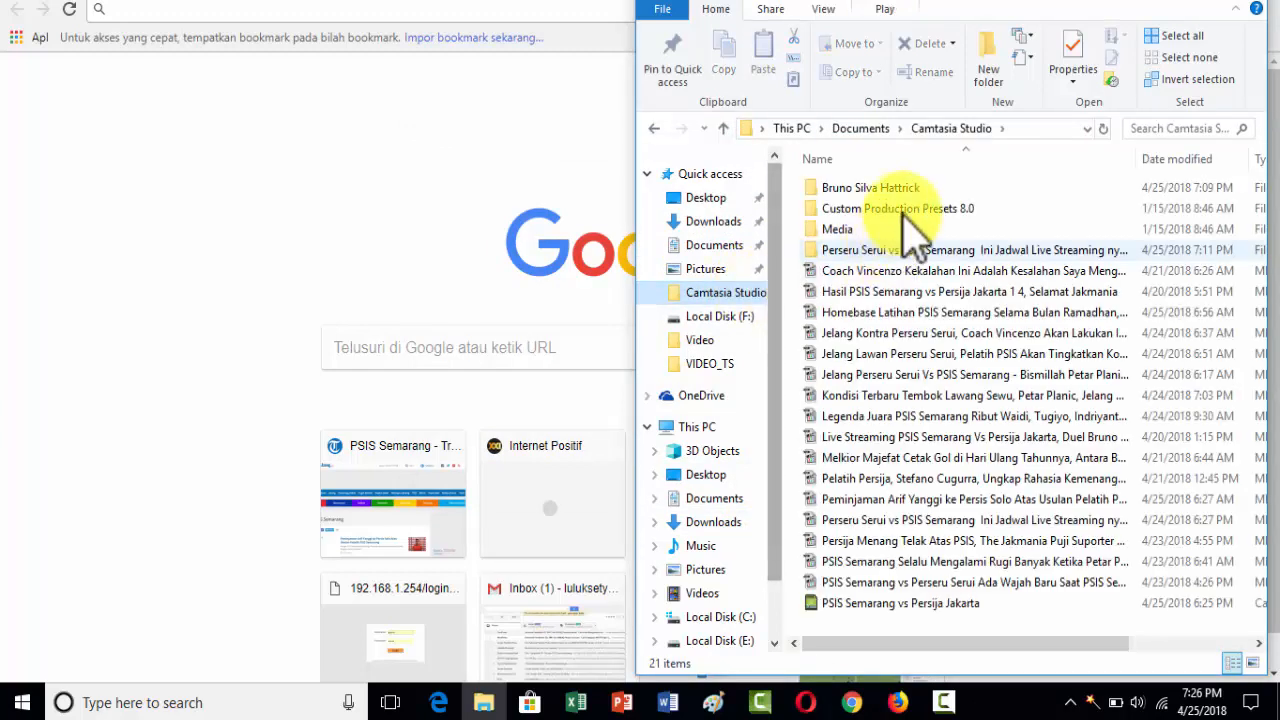
pyautogui.click(870, 187)
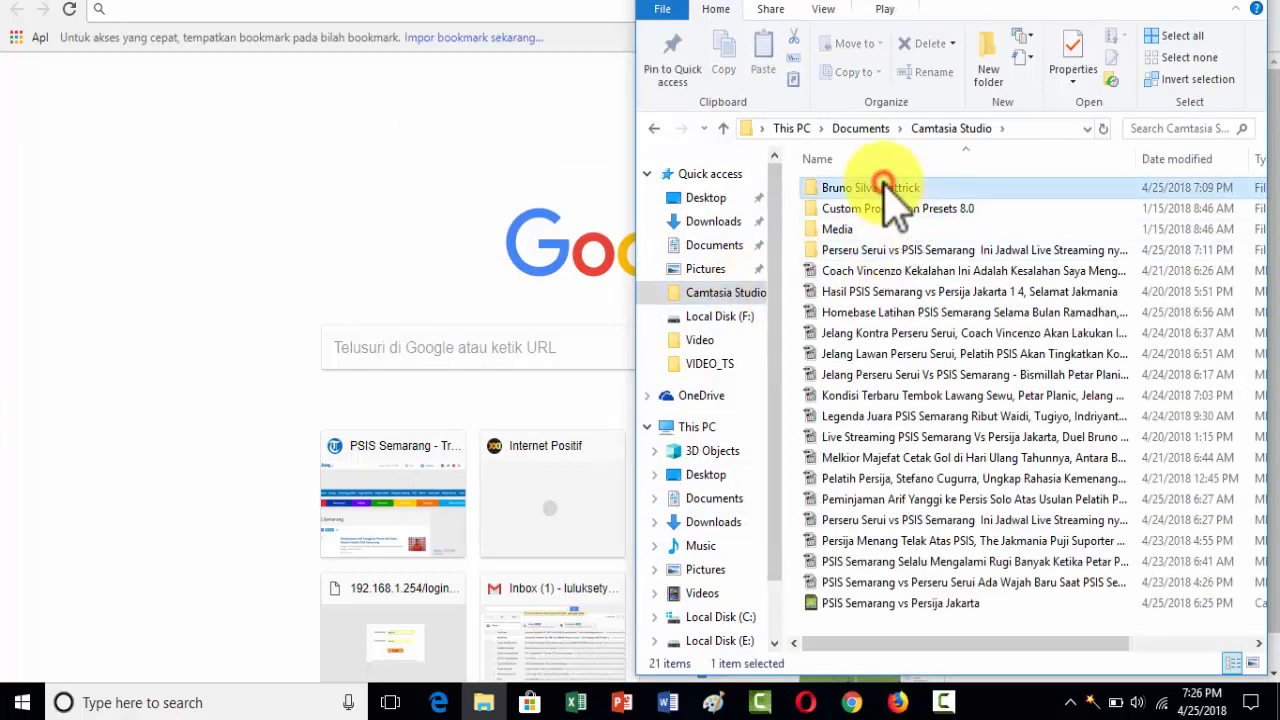
pyautogui.rightClick(869, 187)
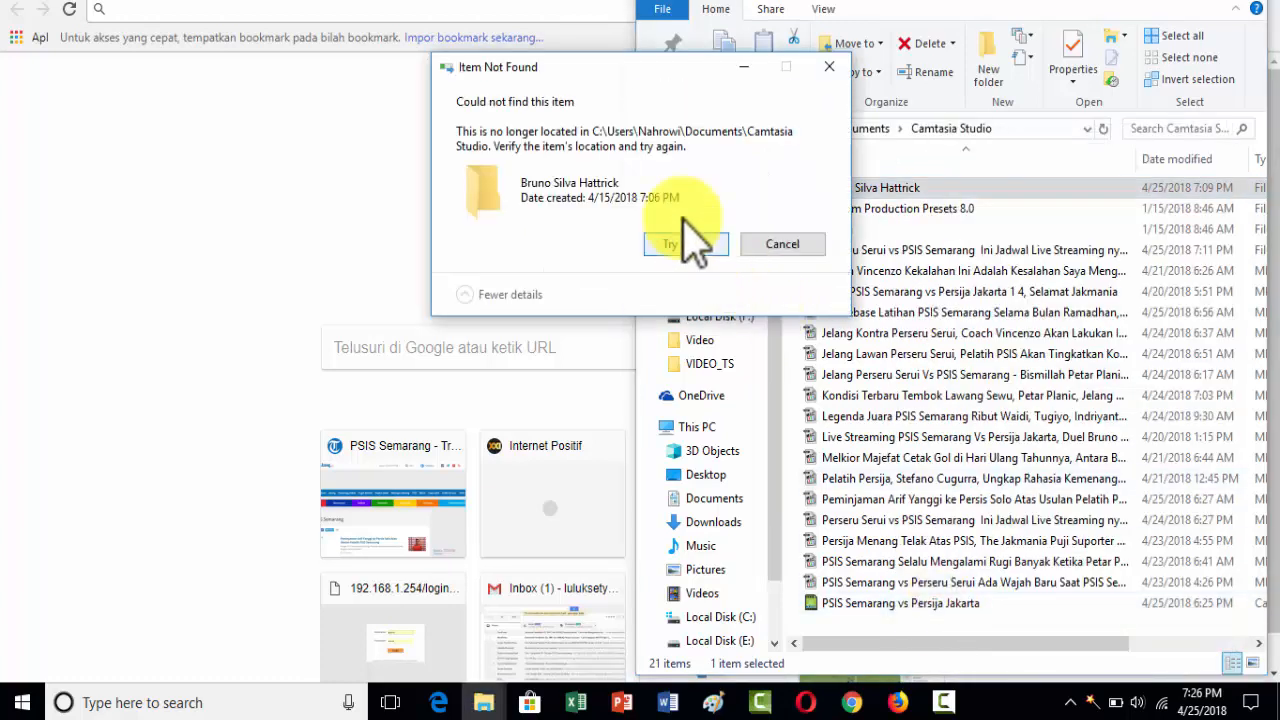
pyautogui.moveTo(490, 220)
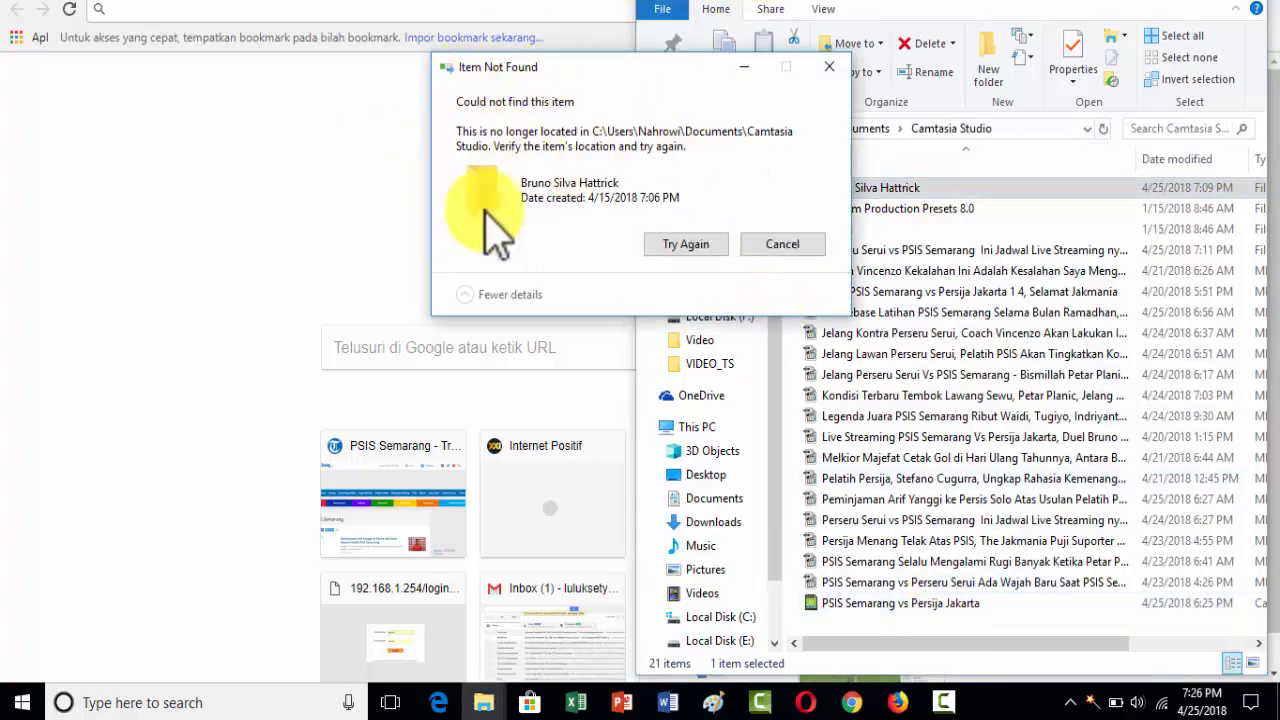
pyautogui.click(685, 244)
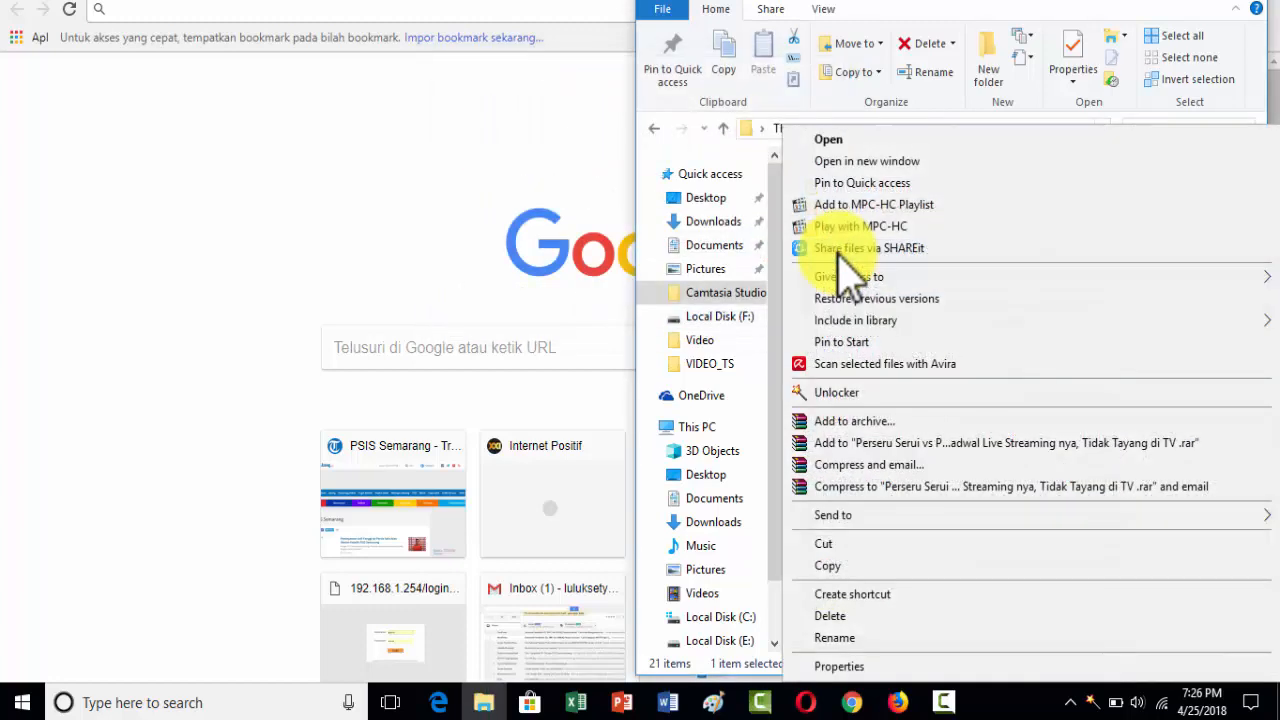
pyautogui.moveTo(843, 615)
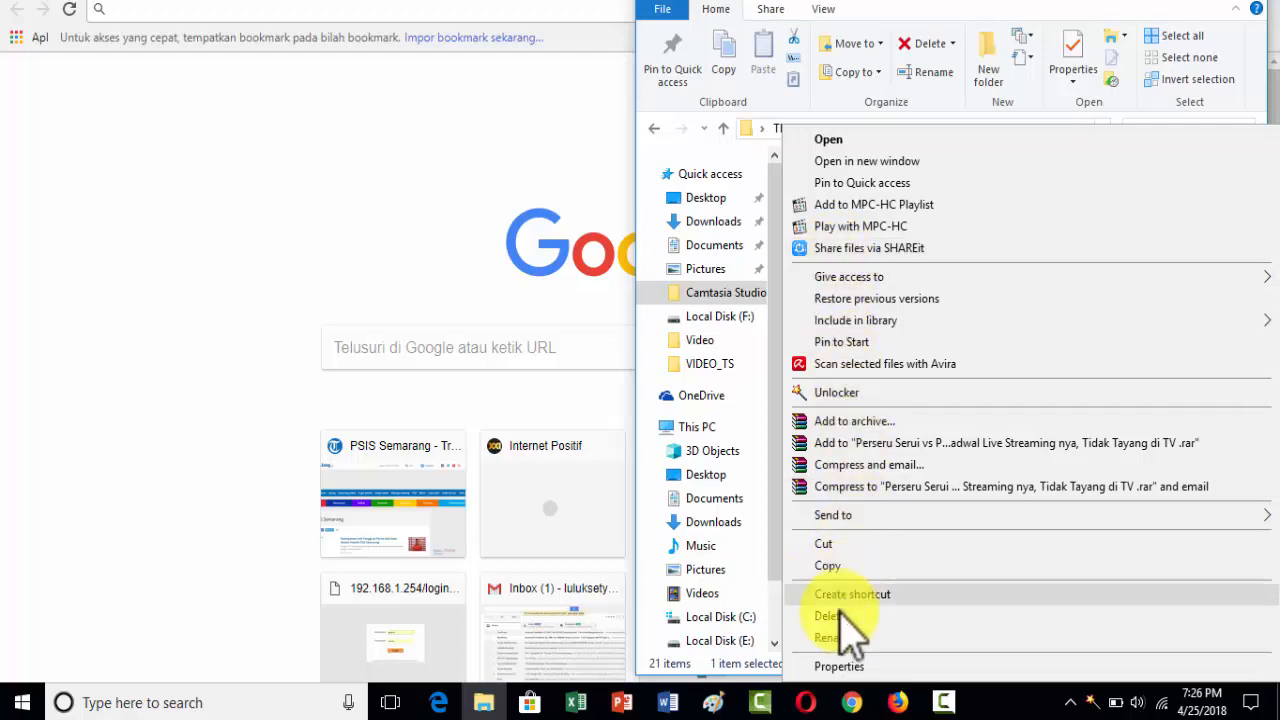
pyautogui.click(826, 615)
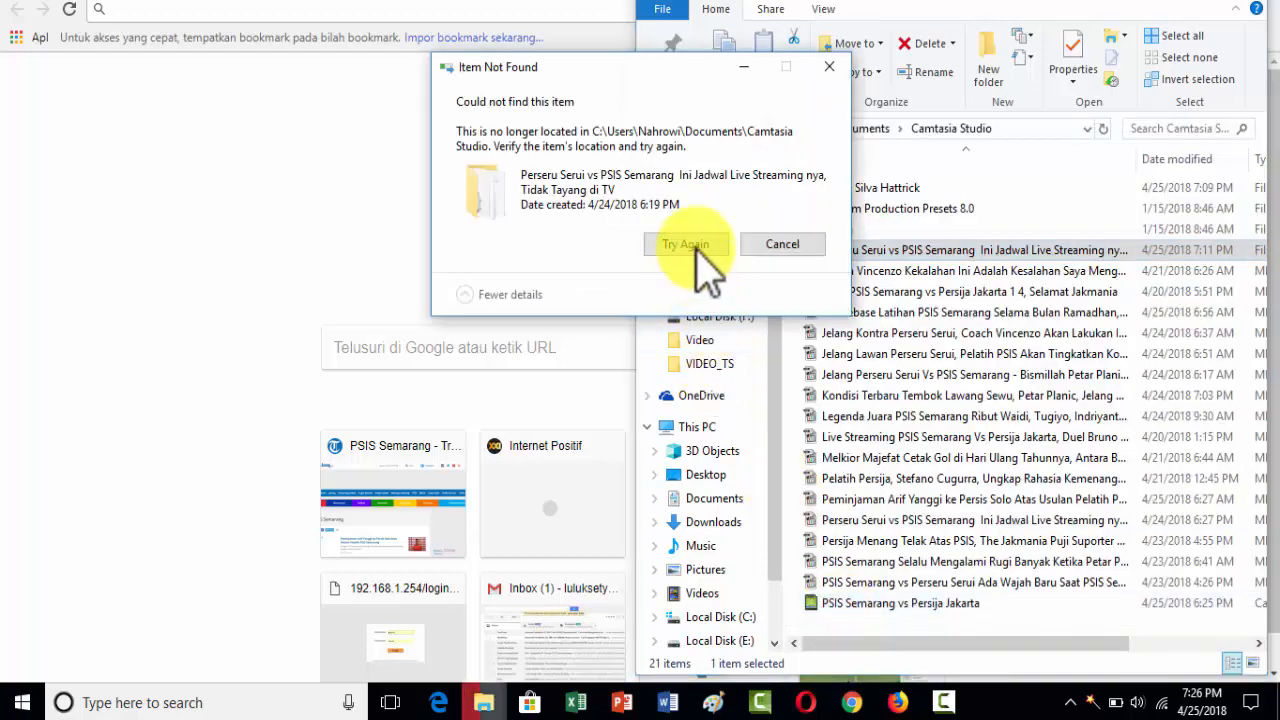
pyautogui.moveTo(445, 124)
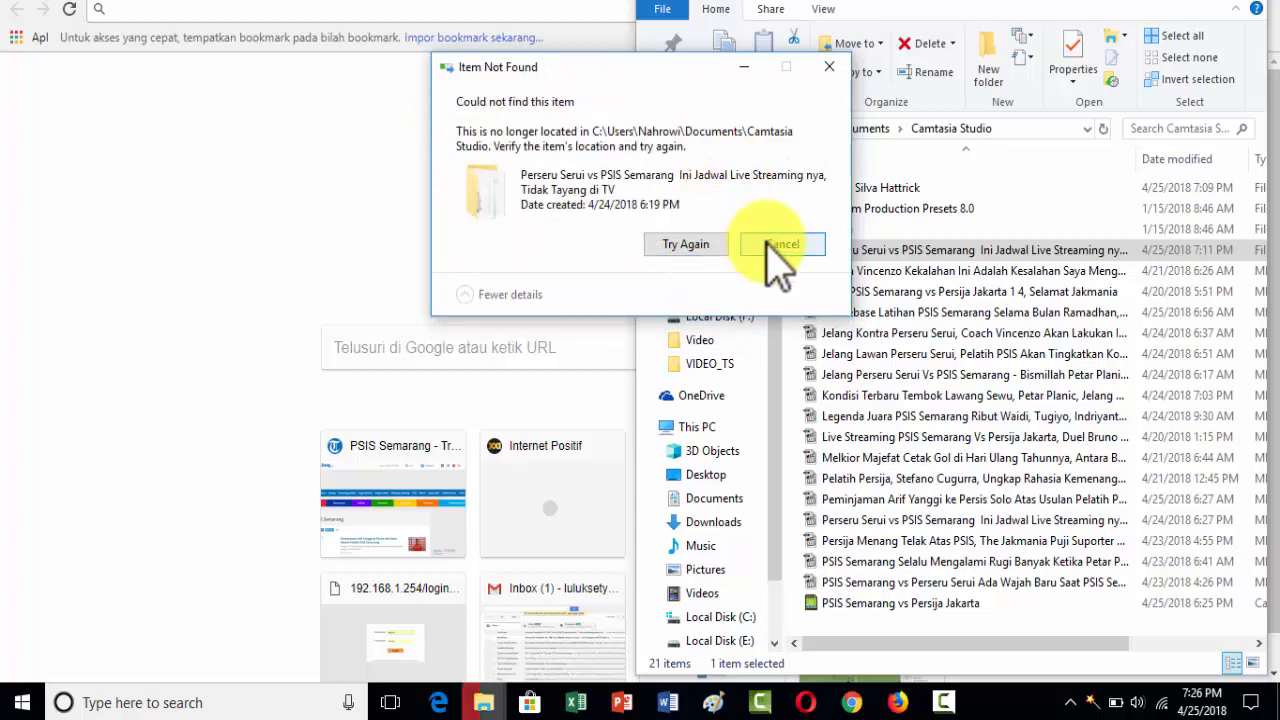
pyautogui.click(782, 244)
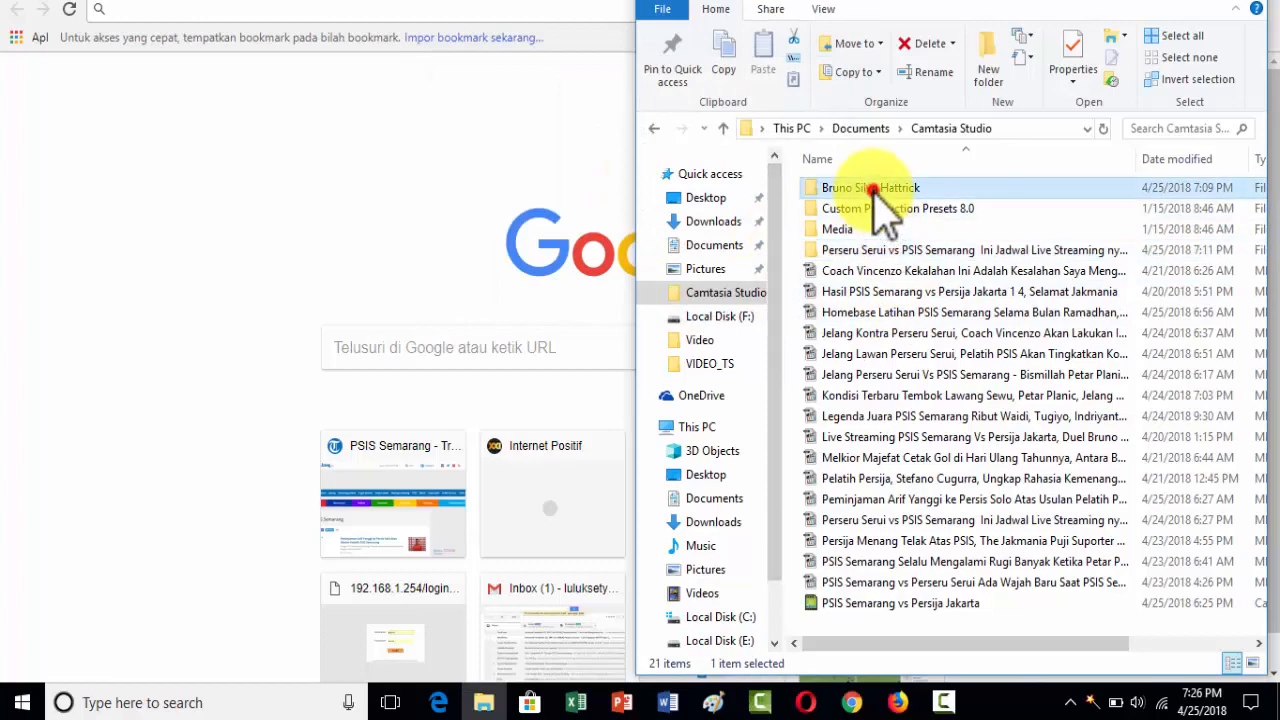
pyautogui.rightClick(870, 188)
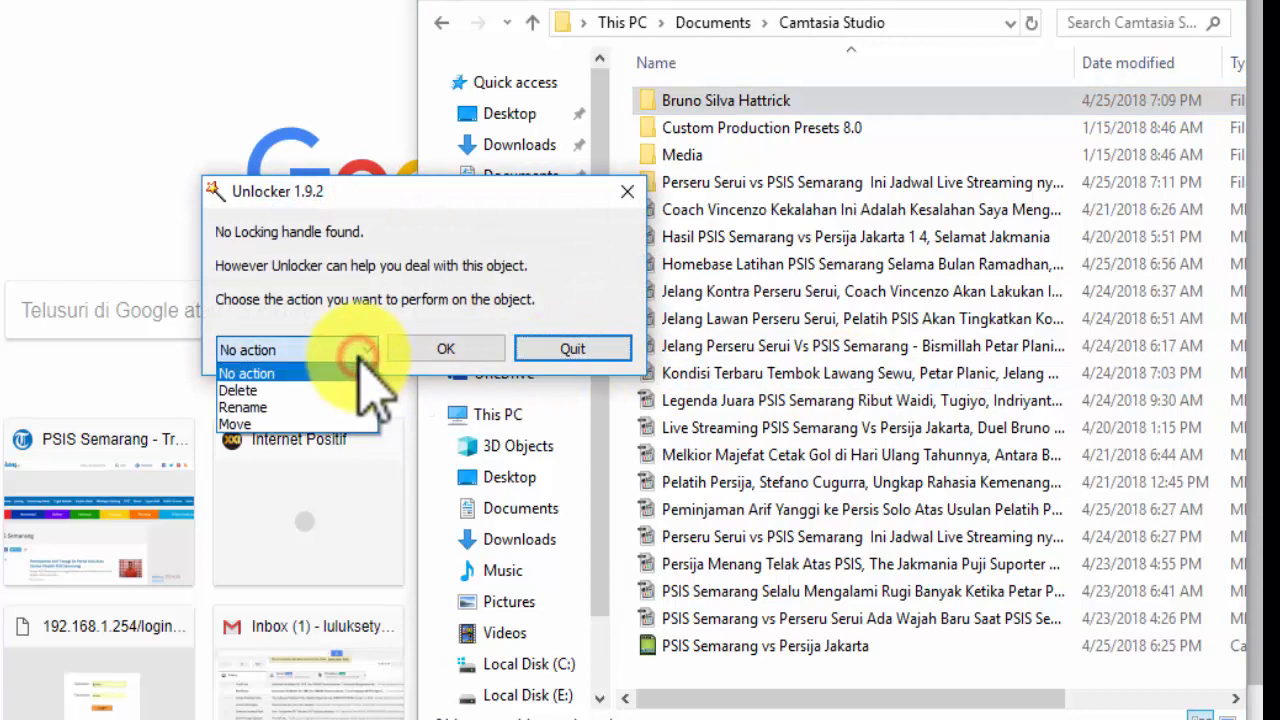
pyautogui.click(238, 390)
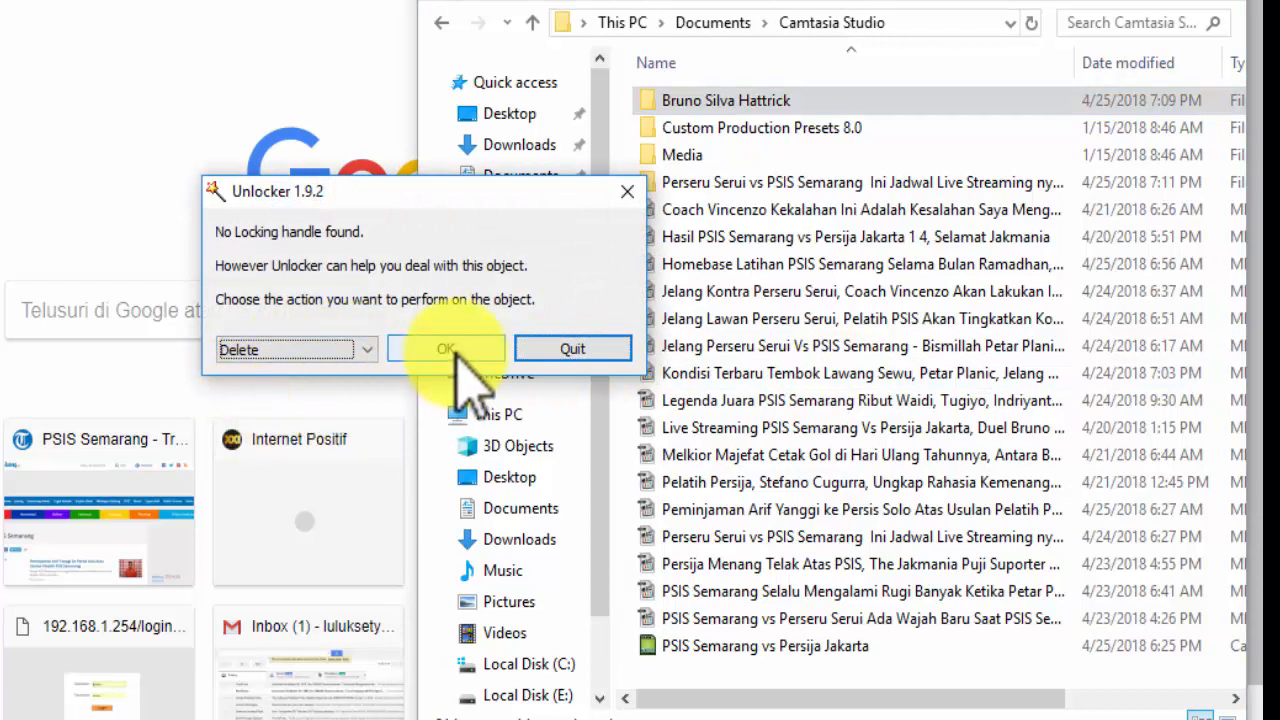
pyautogui.click(445, 349)
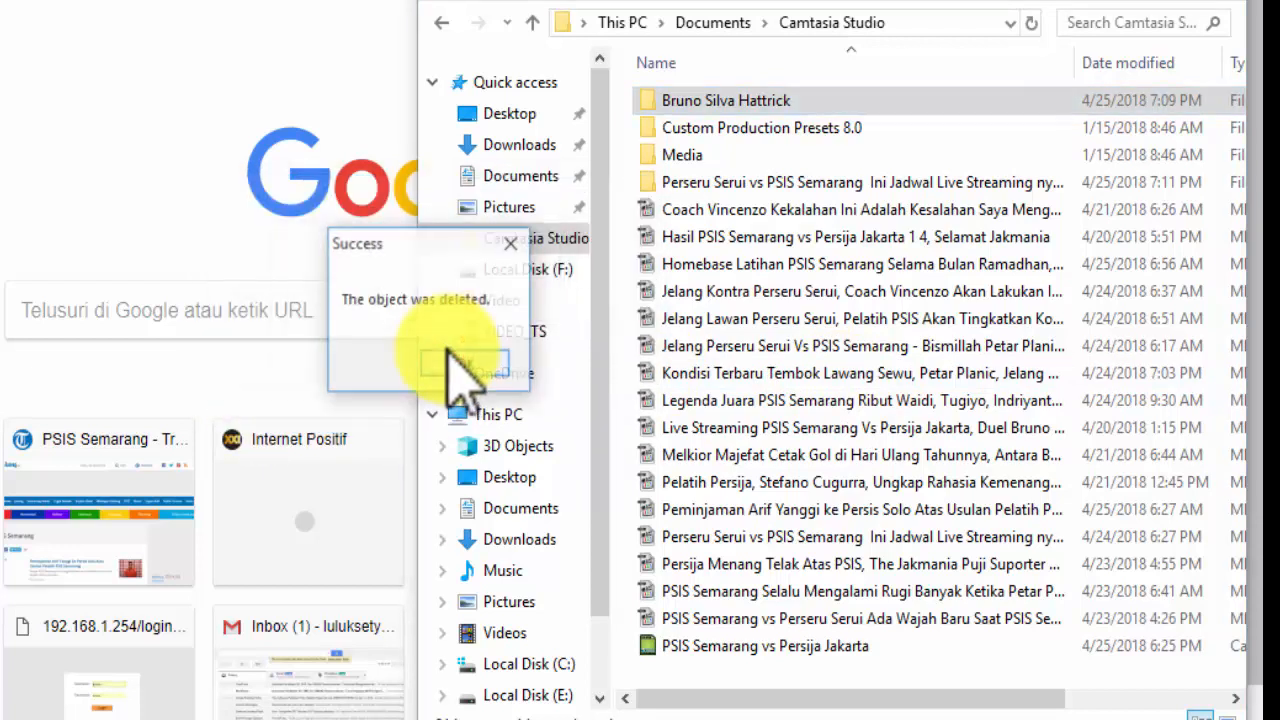
pyautogui.click(462, 363)
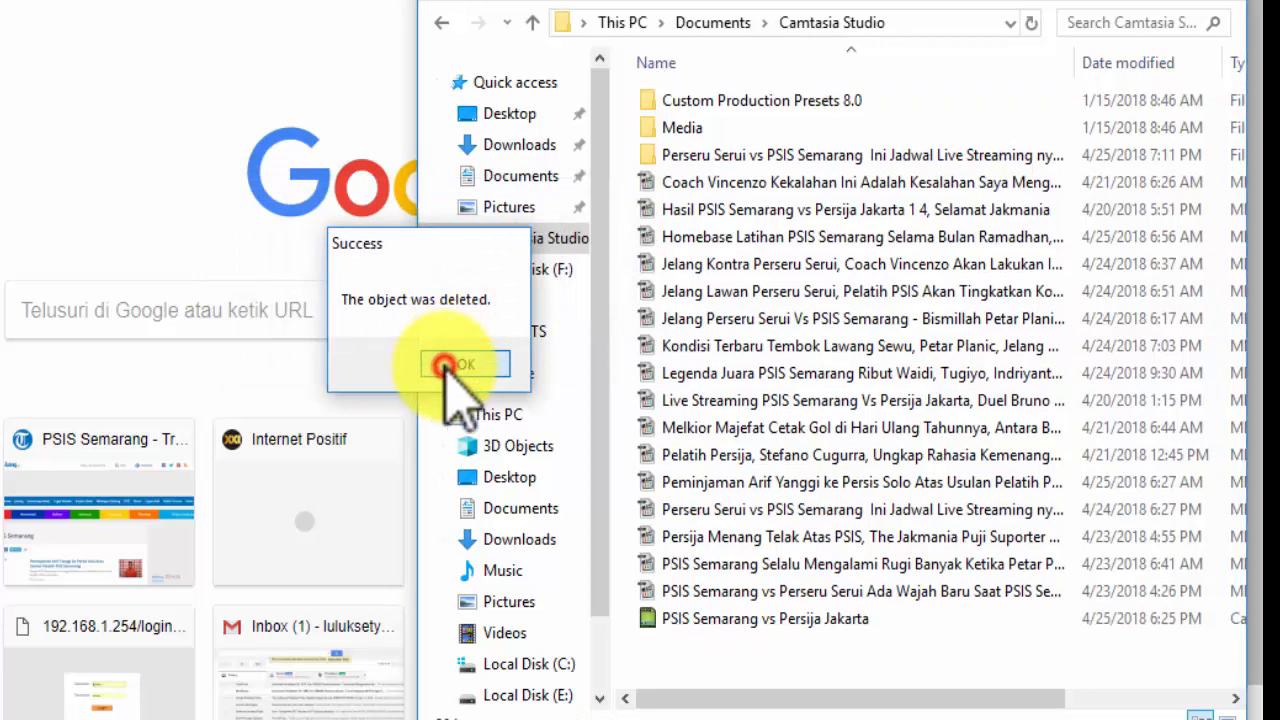
pyautogui.click(462, 363)
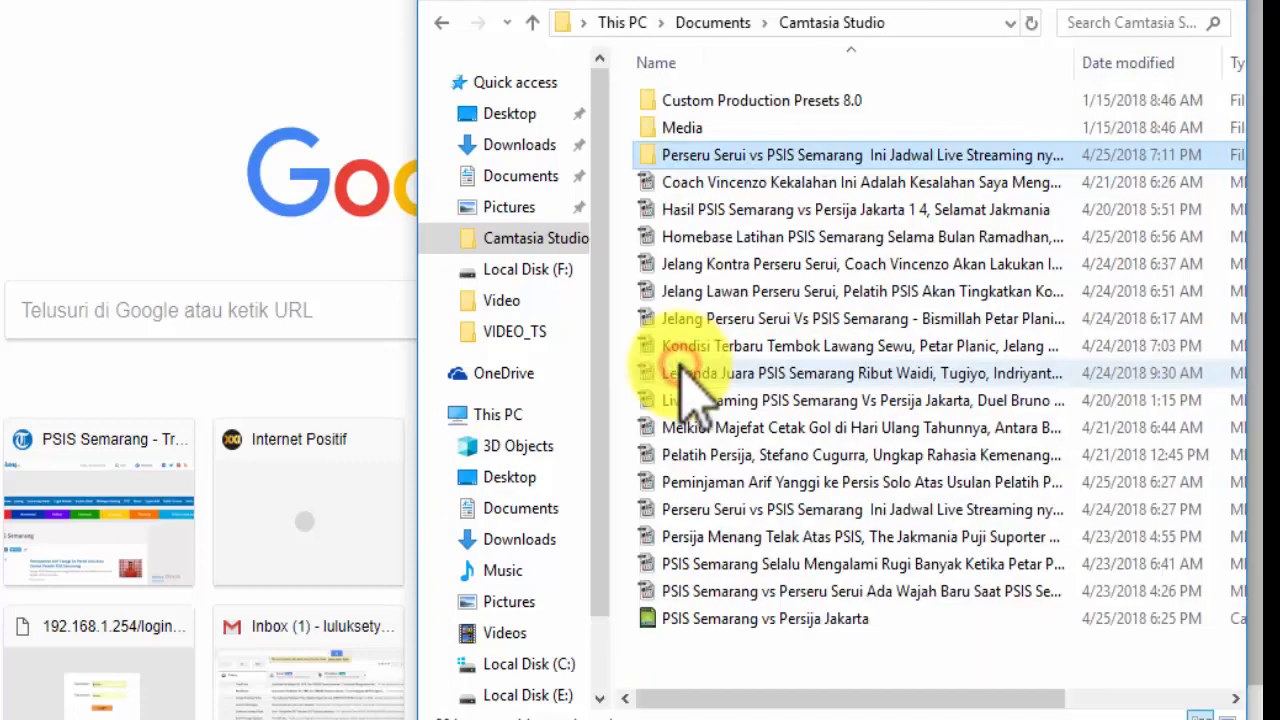
pyautogui.moveTo(330, 500)
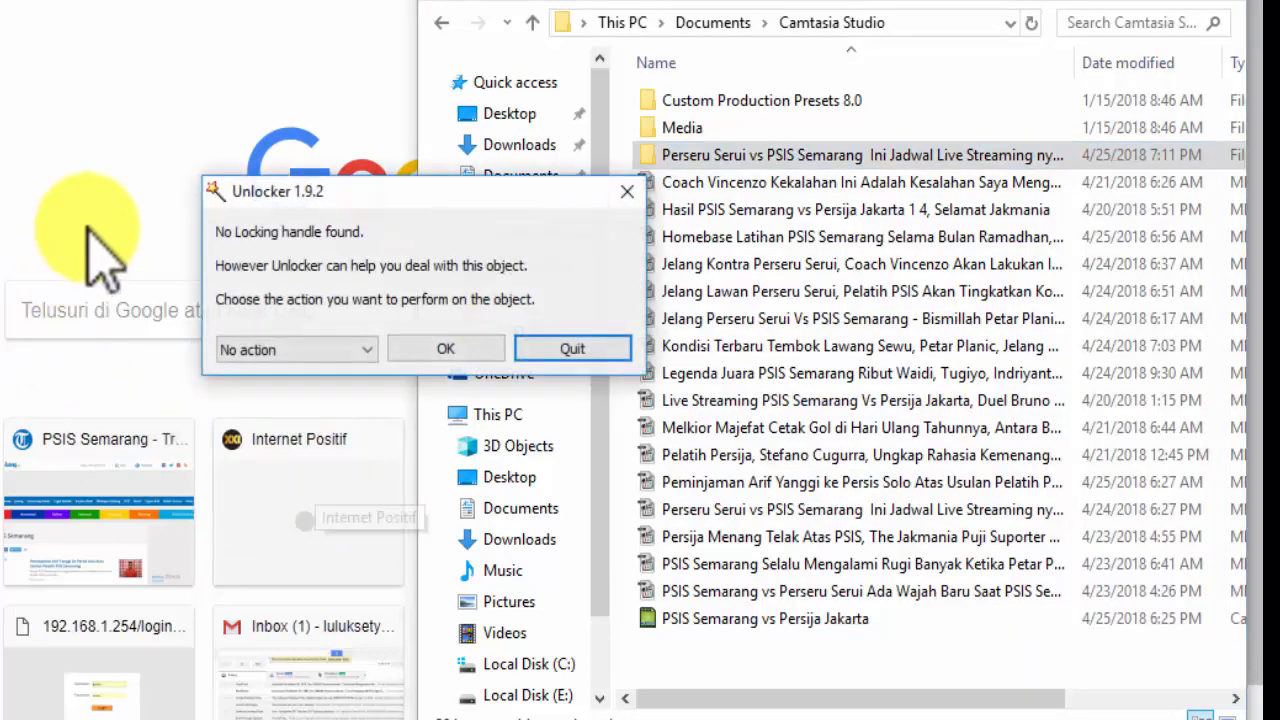
# - Try deleting the Perseru Serui folder with Unlocker and answer the delete-at-next-reboot prompt
pyautogui.click(295, 349)
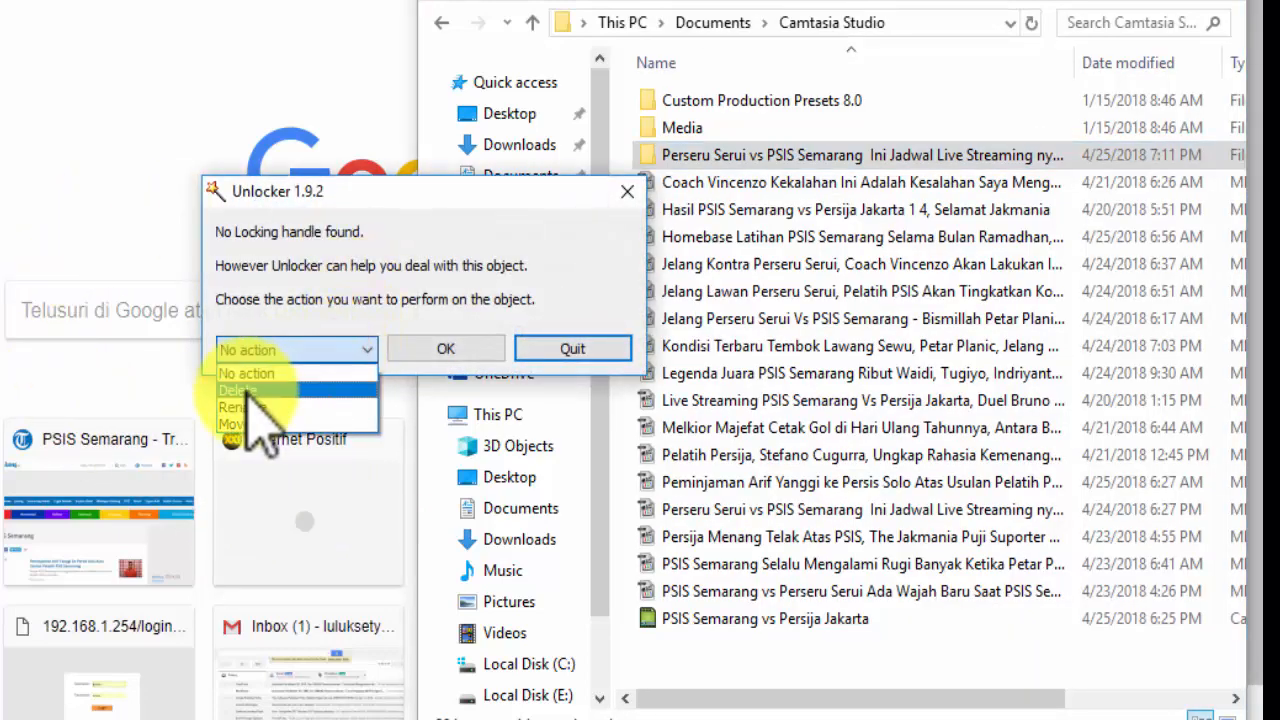
pyautogui.click(238, 390)
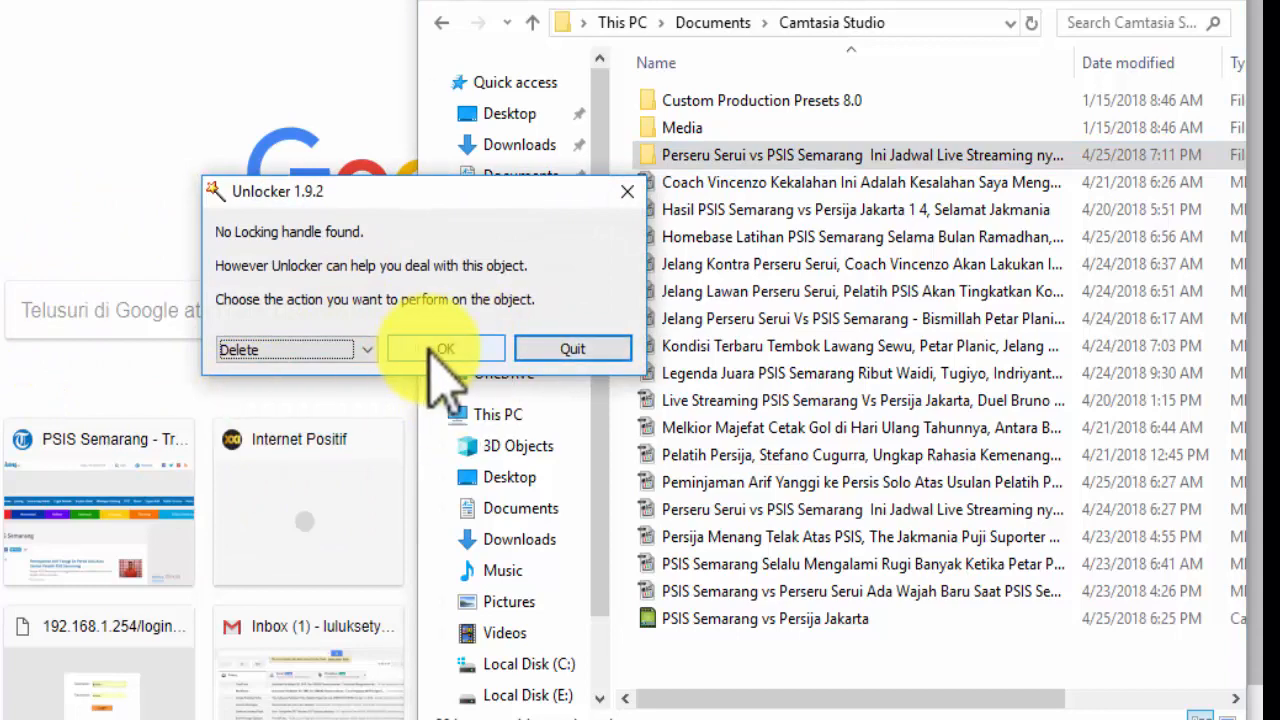
pyautogui.click(446, 348)
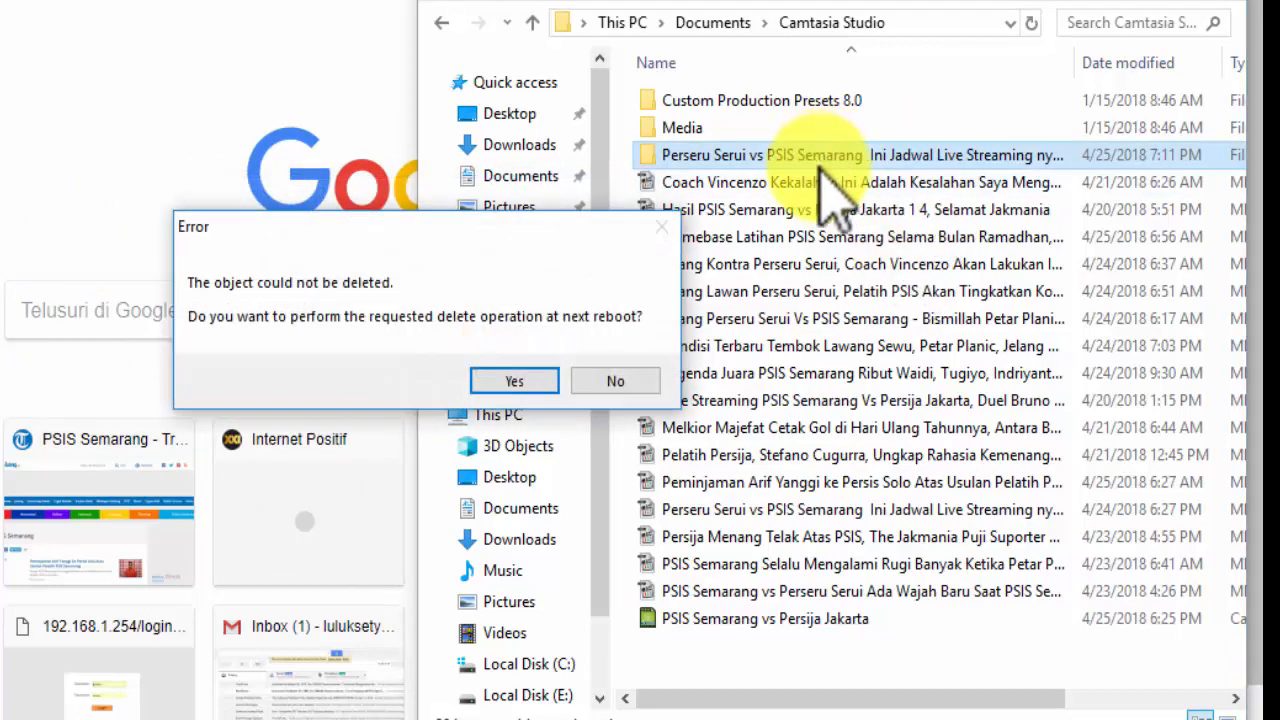
pyautogui.click(615, 381)
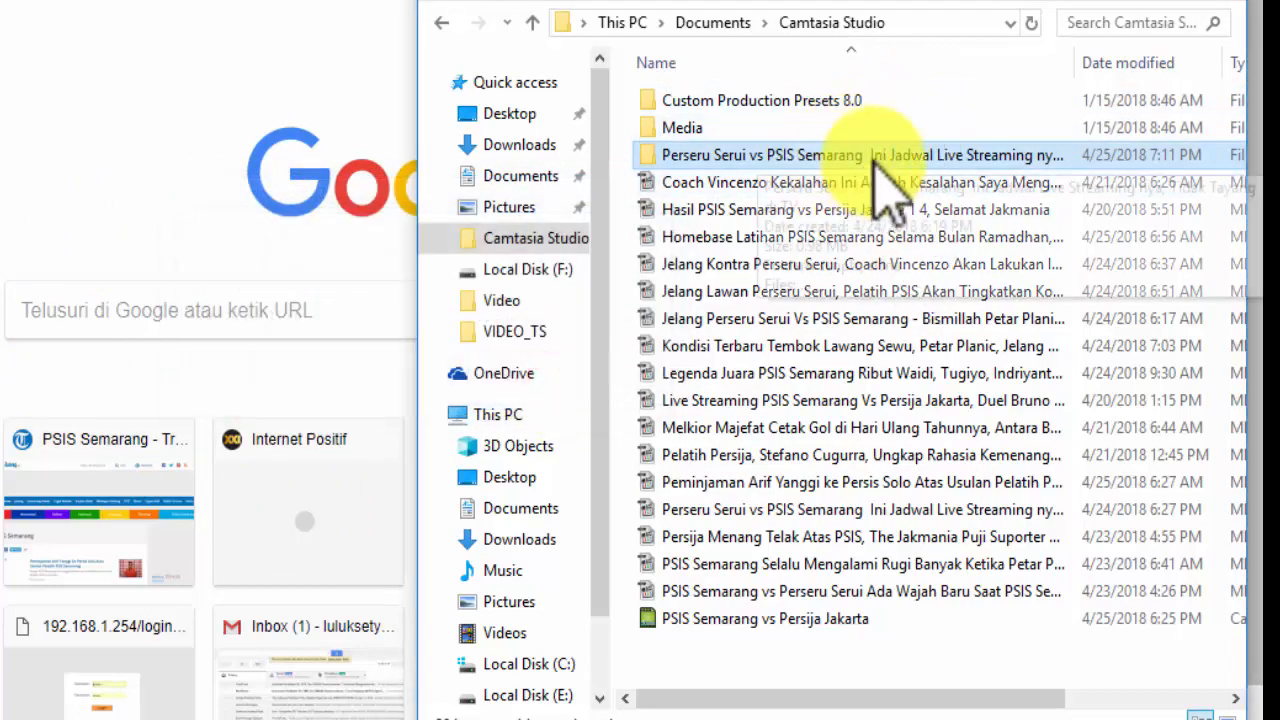
pyautogui.moveTo(860, 180)
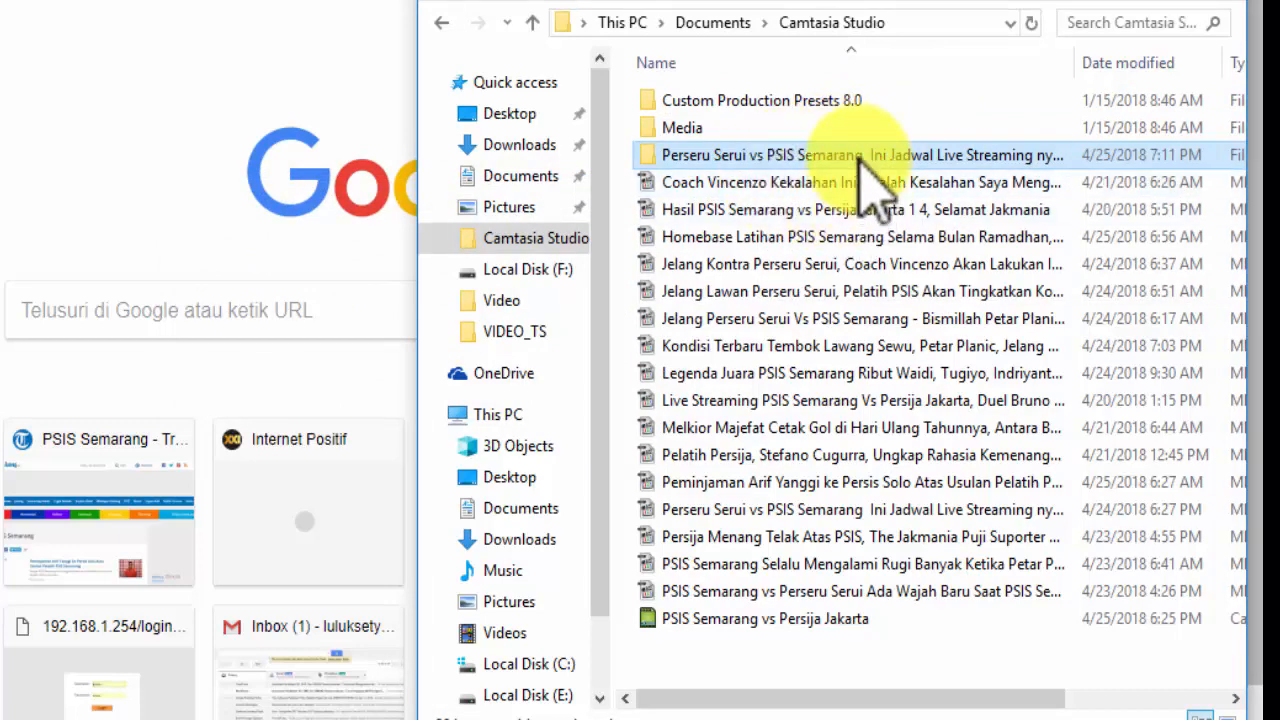
pyautogui.moveTo(915, 440)
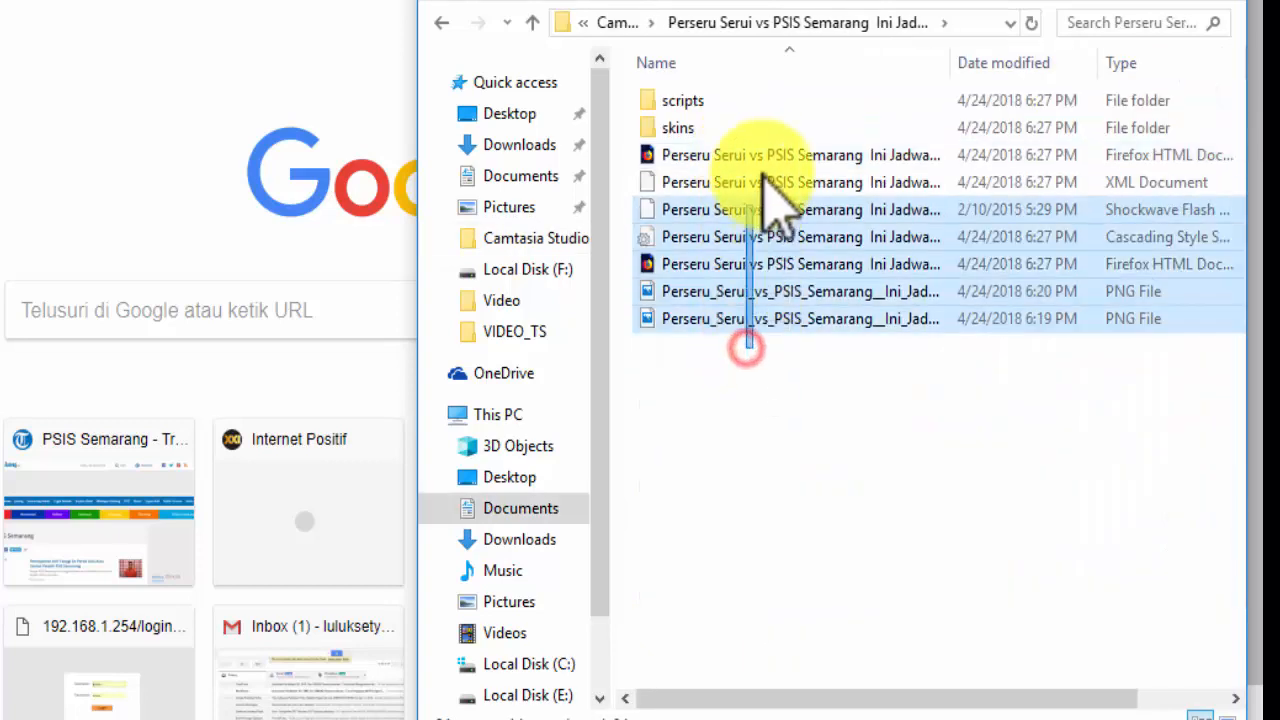
# - Permanently delete the folder's seven files plus the scripts and skins subfolders
pyautogui.press('delete')
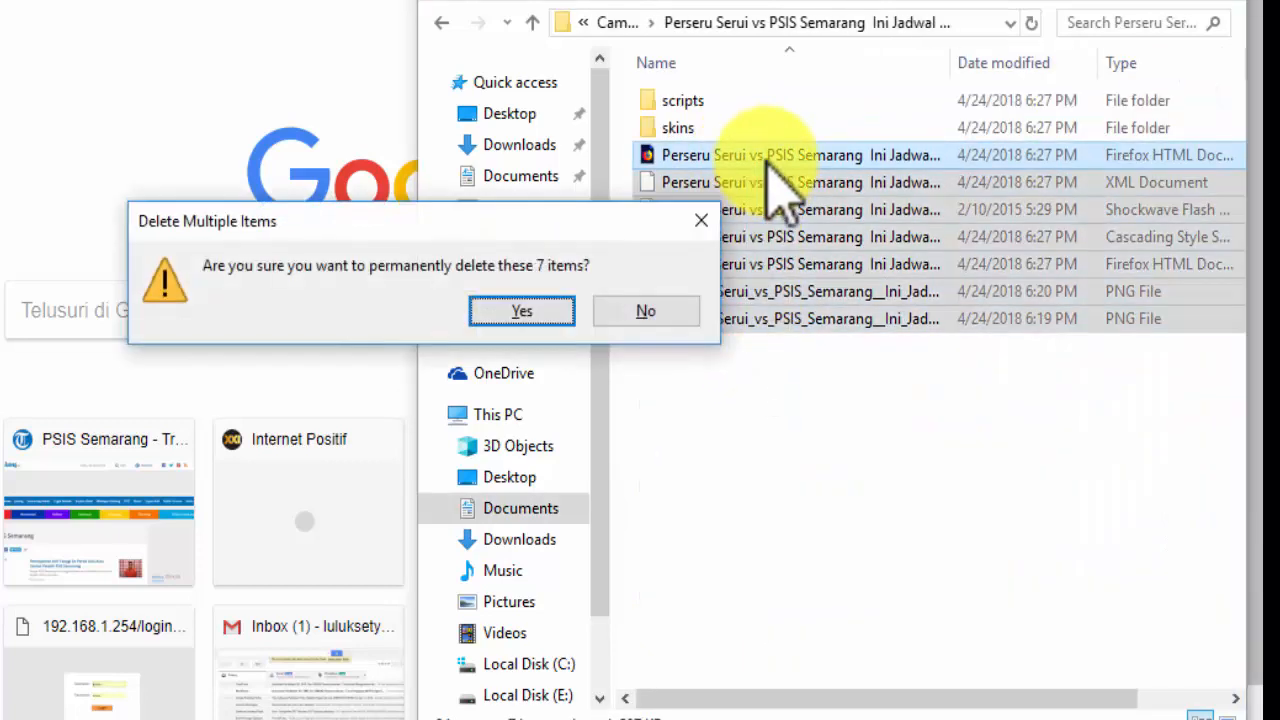
pyautogui.click(521, 310)
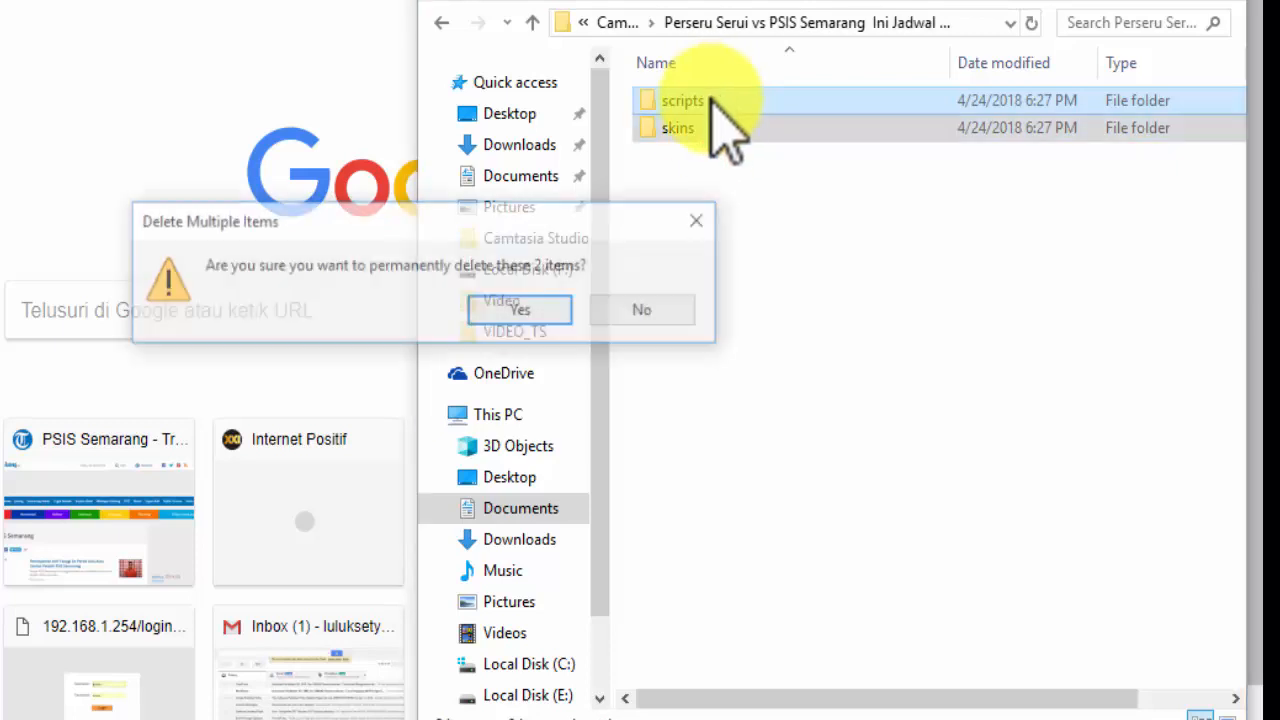
pyautogui.click(519, 309)
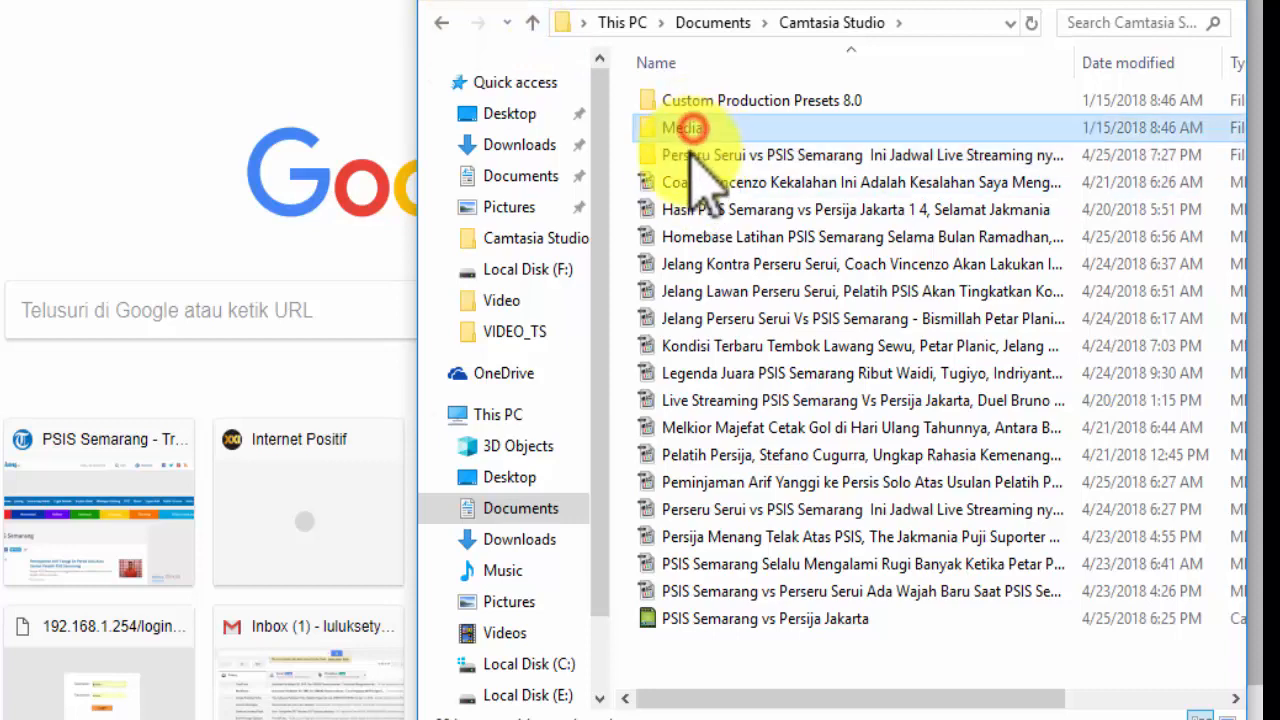
# - Delete the emptied Perseru Serui folder through Unlocker's context-menu entry and close the Success message
pyautogui.rightClick(683, 127)
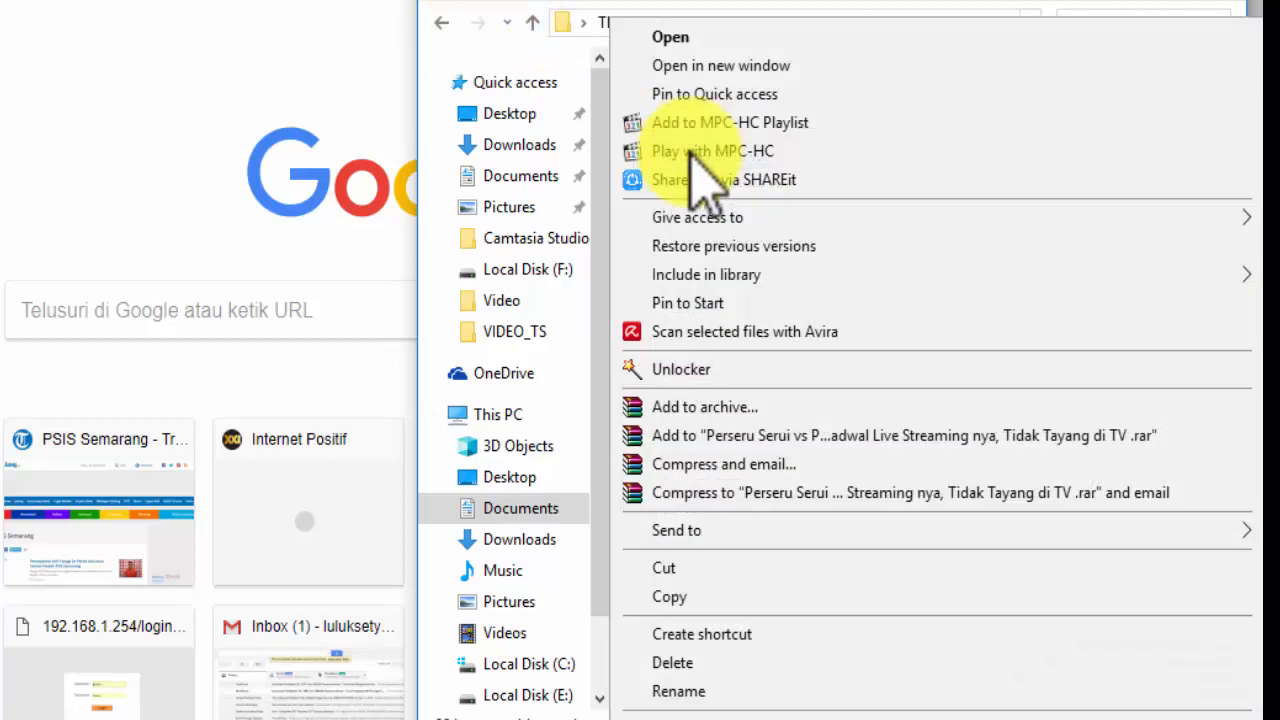
pyautogui.click(670, 37)
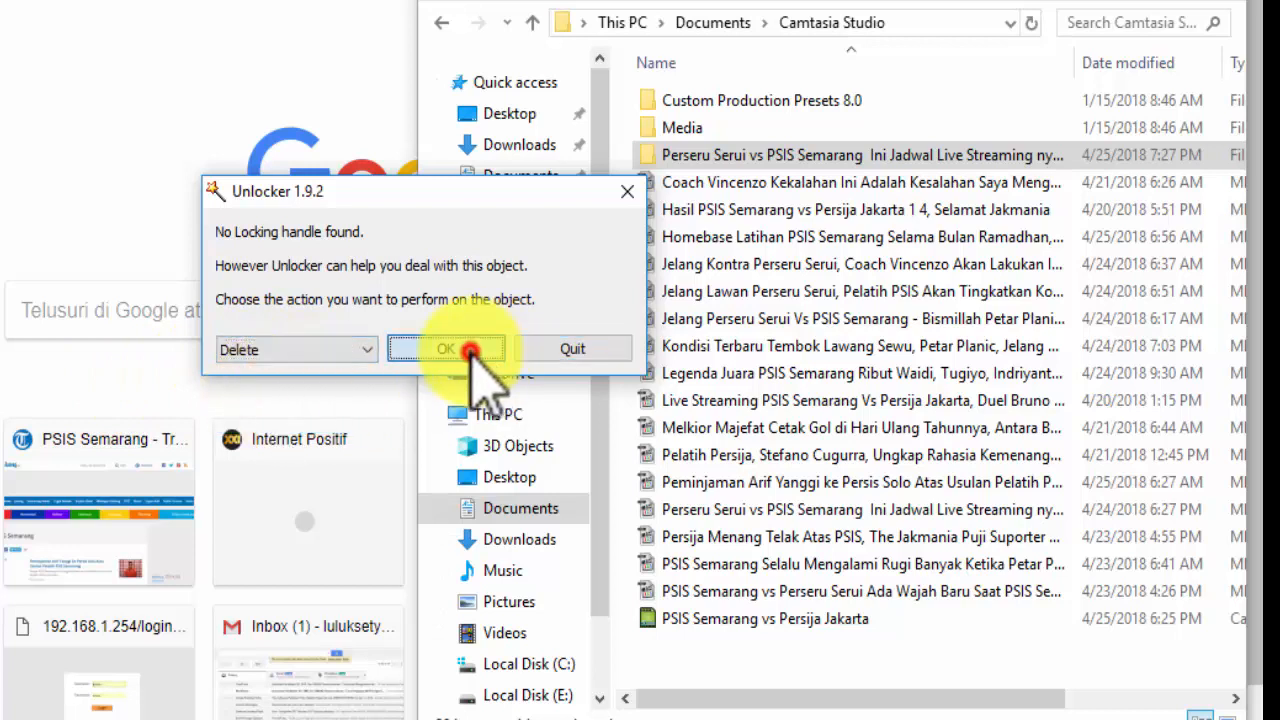
pyautogui.click(446, 349)
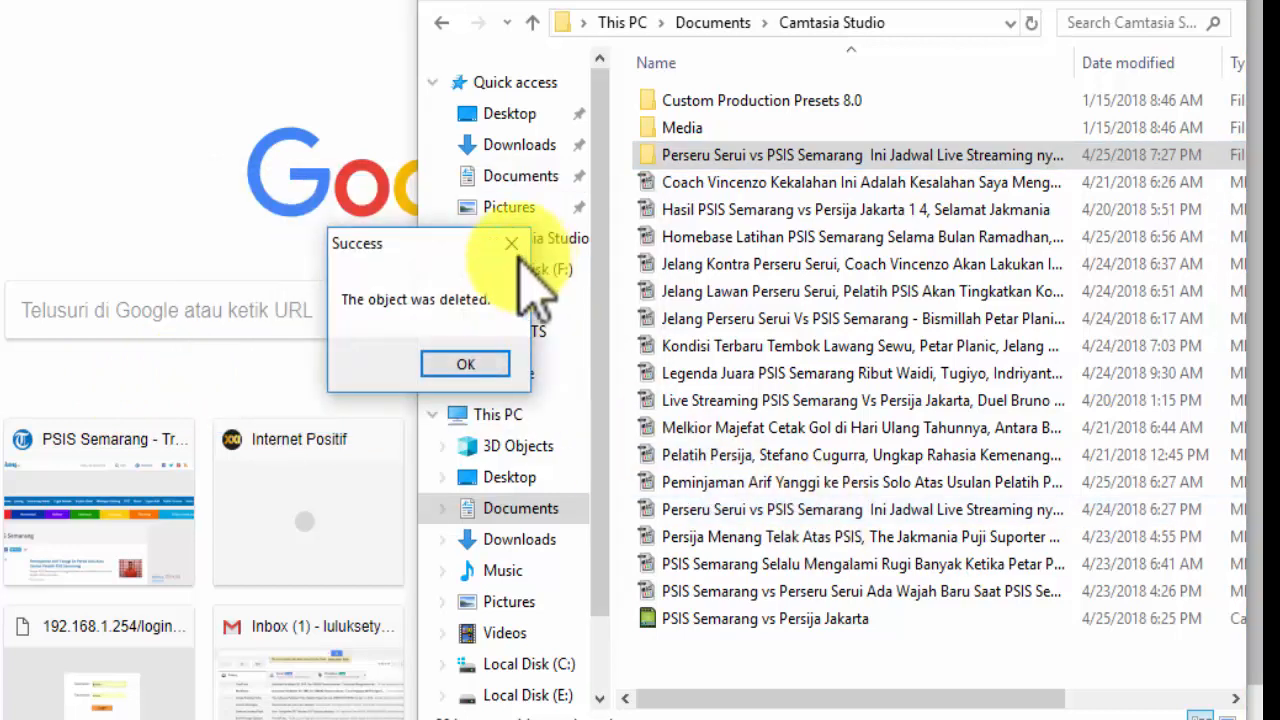
pyautogui.click(465, 363)
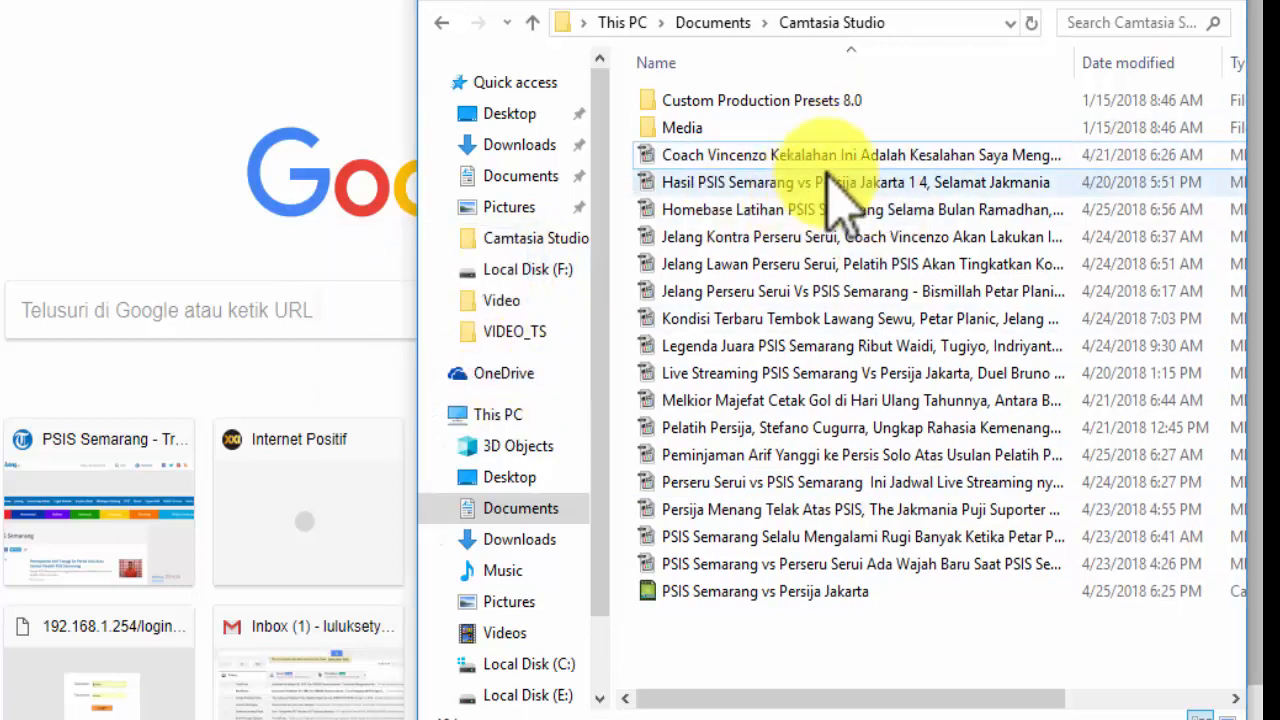